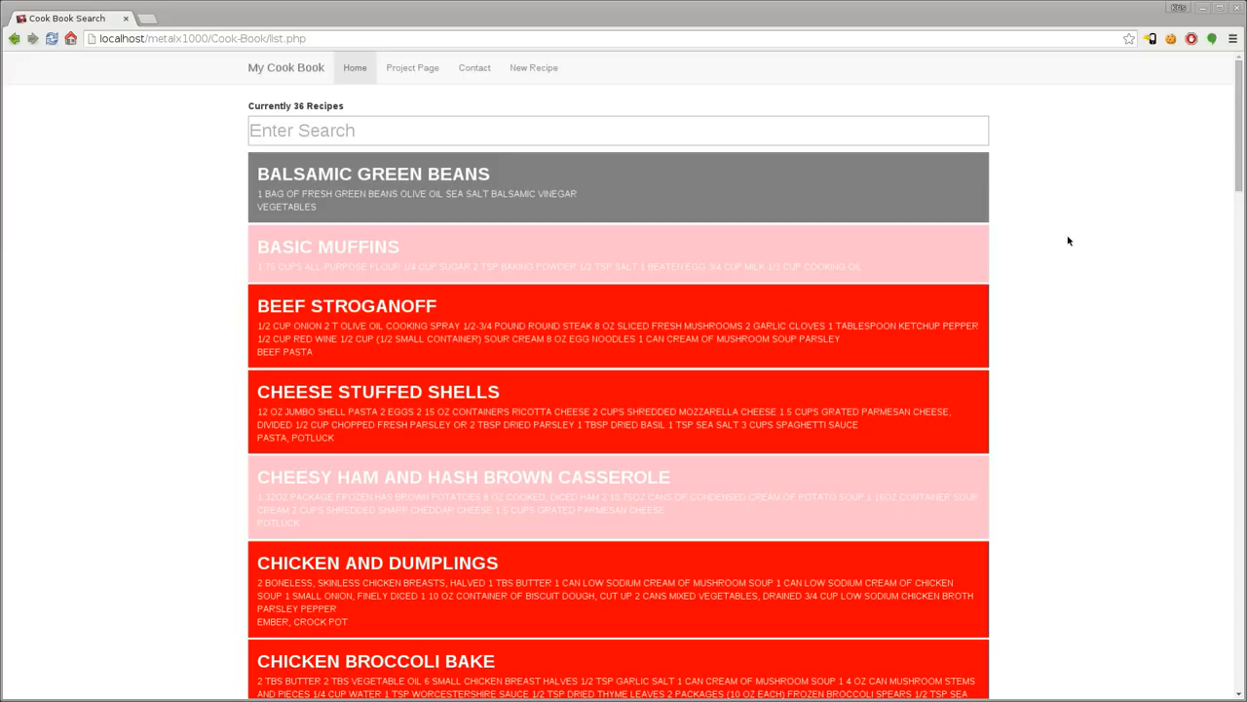
mouse_move(833, 228)
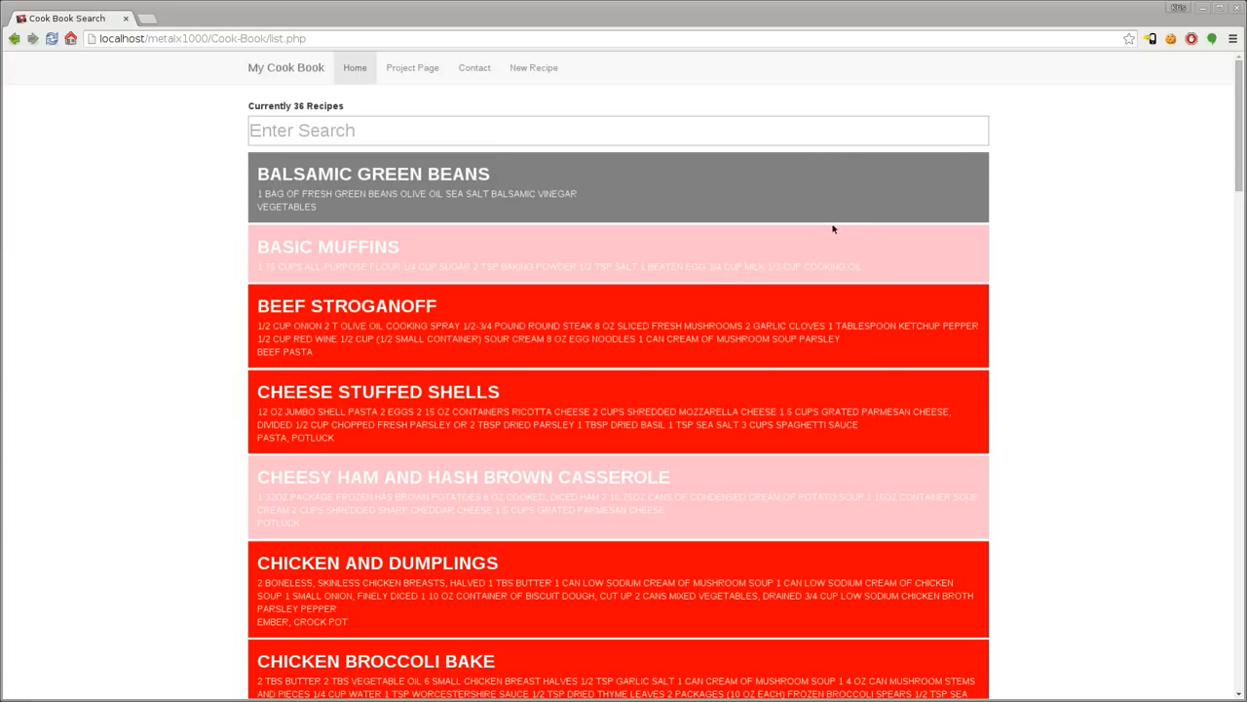
- Search the recipe list for 'tac' to show only Taco Dip and Tacos
scroll(down, 3)
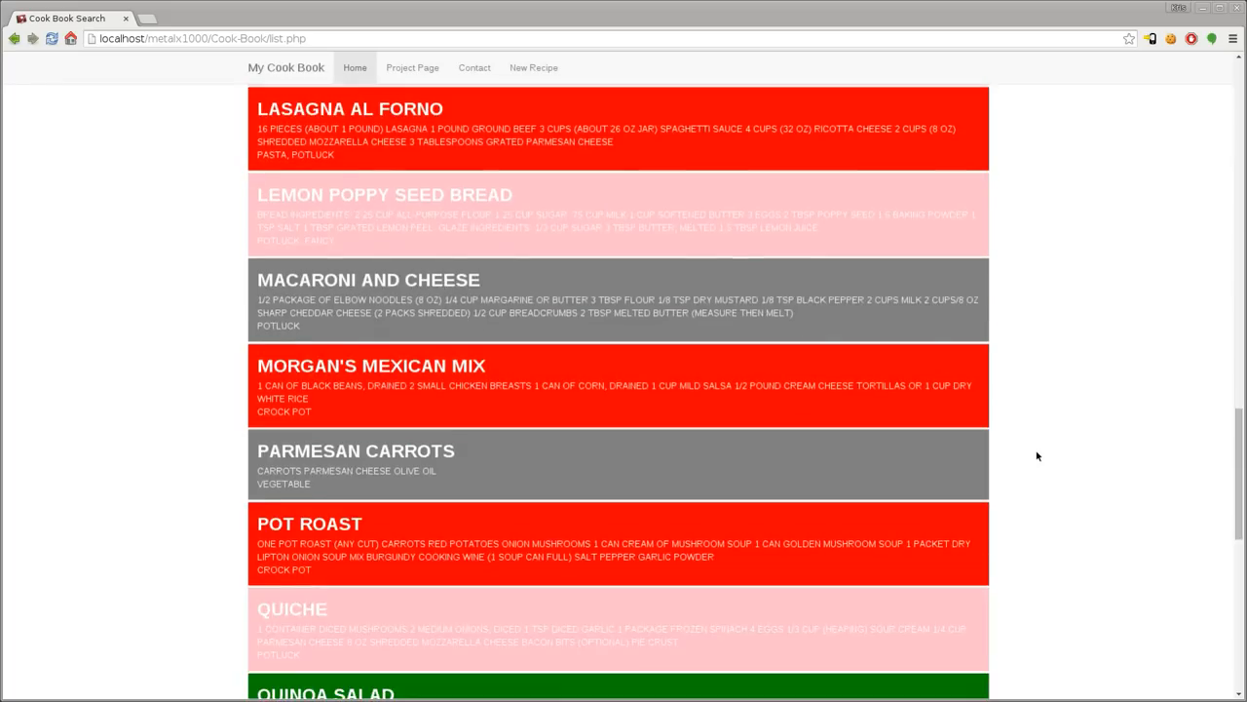
scroll(down, 3)
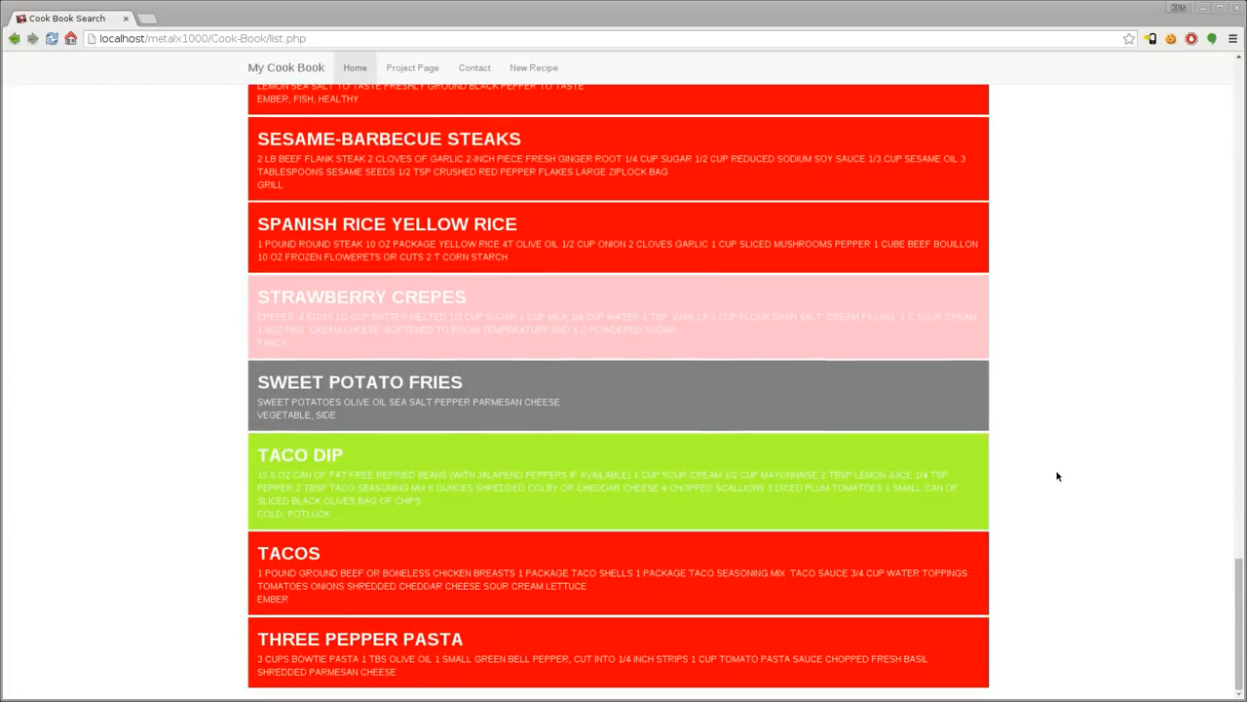
scroll(up, 3)
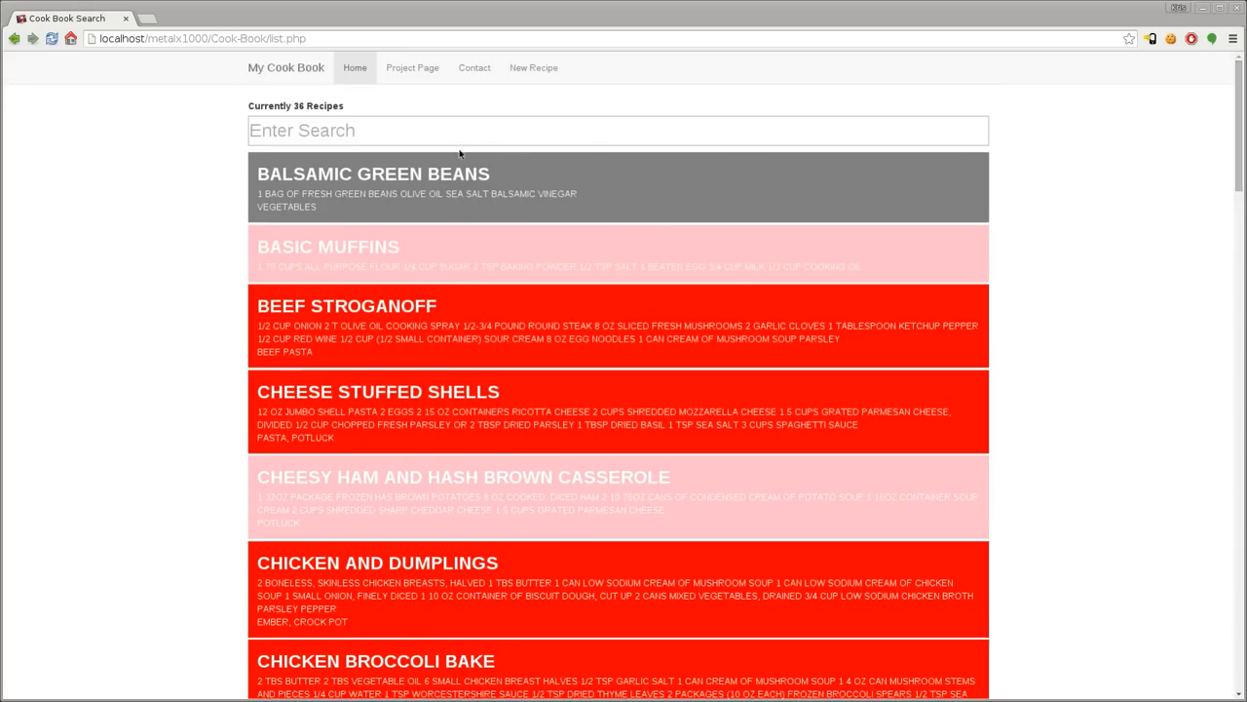
click(435, 130)
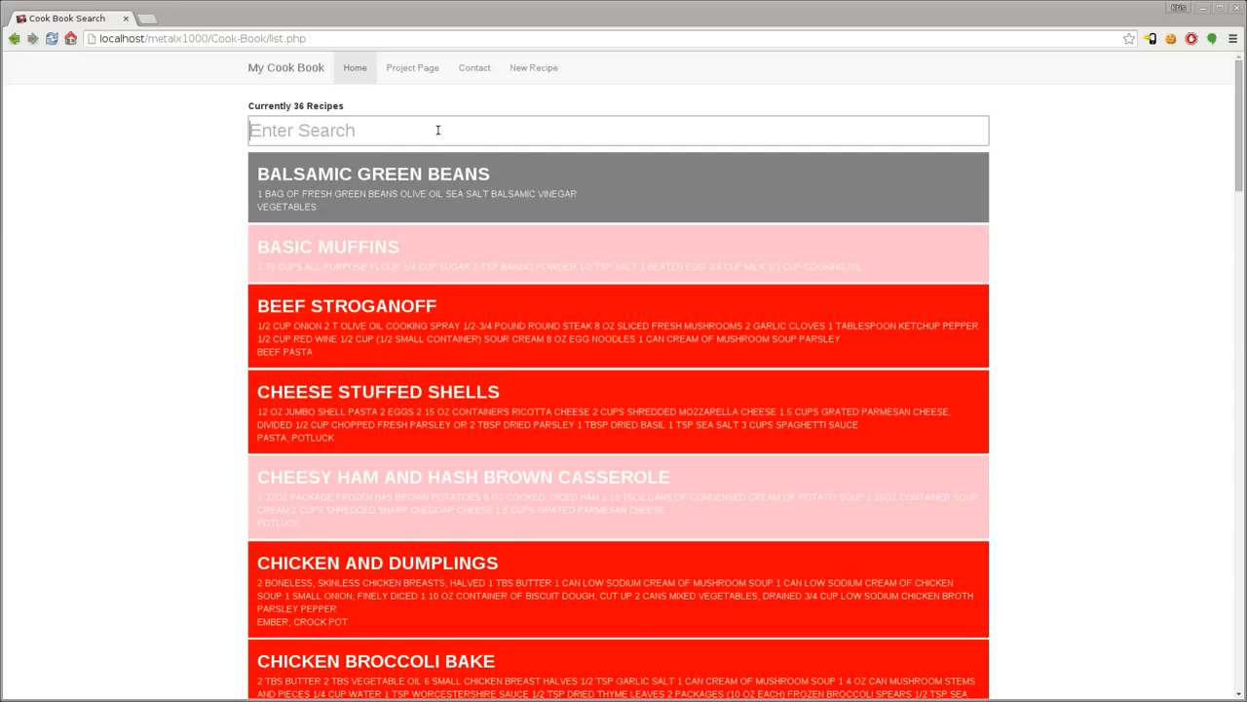
text(tac)
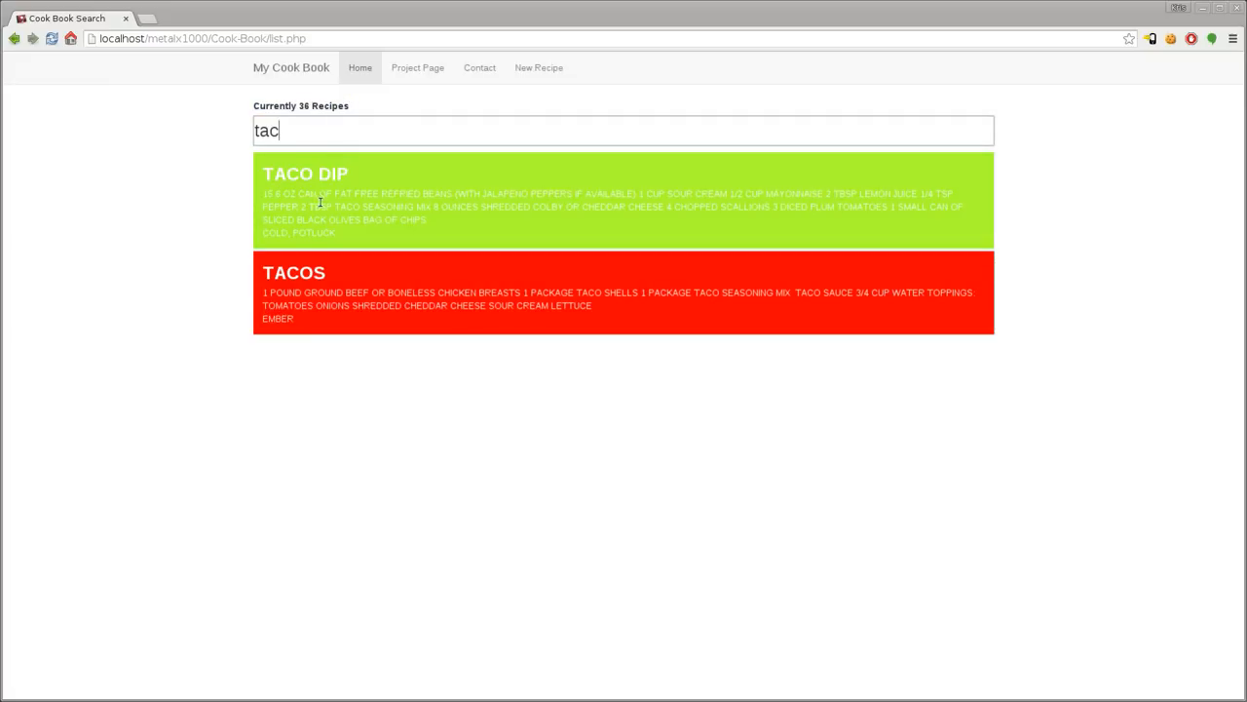
mouse_move(534, 181)
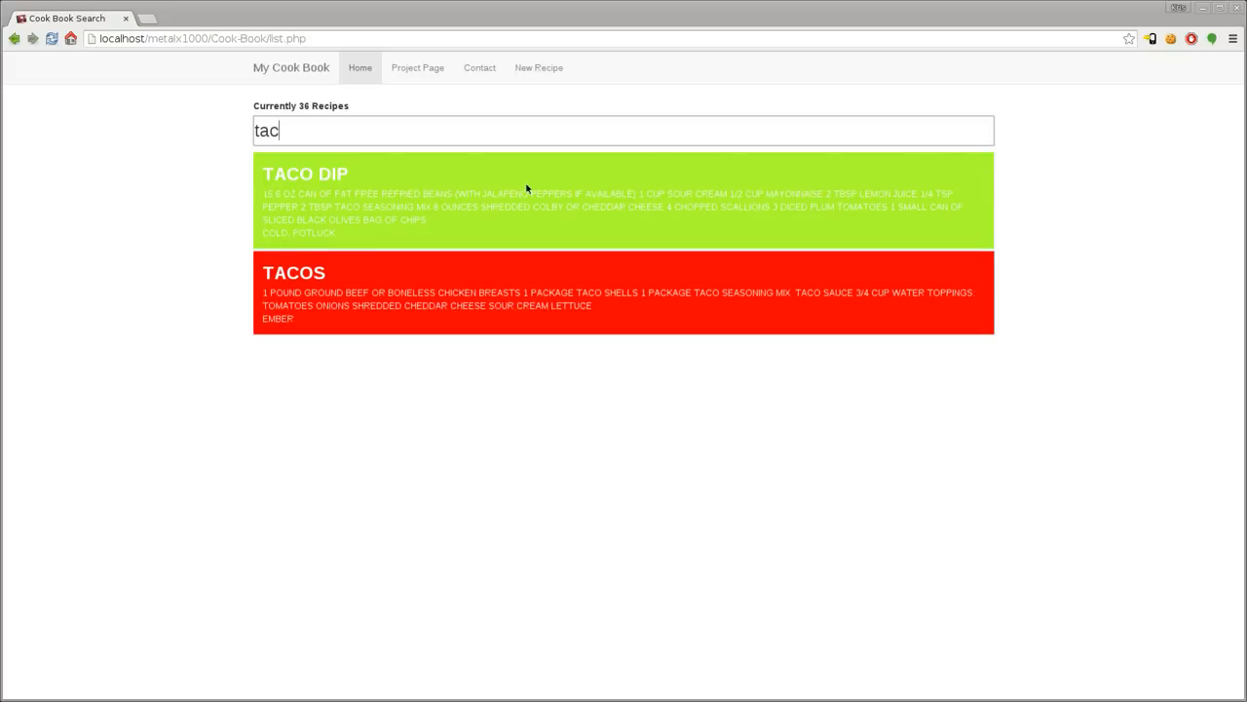
mouse_move(668, 198)
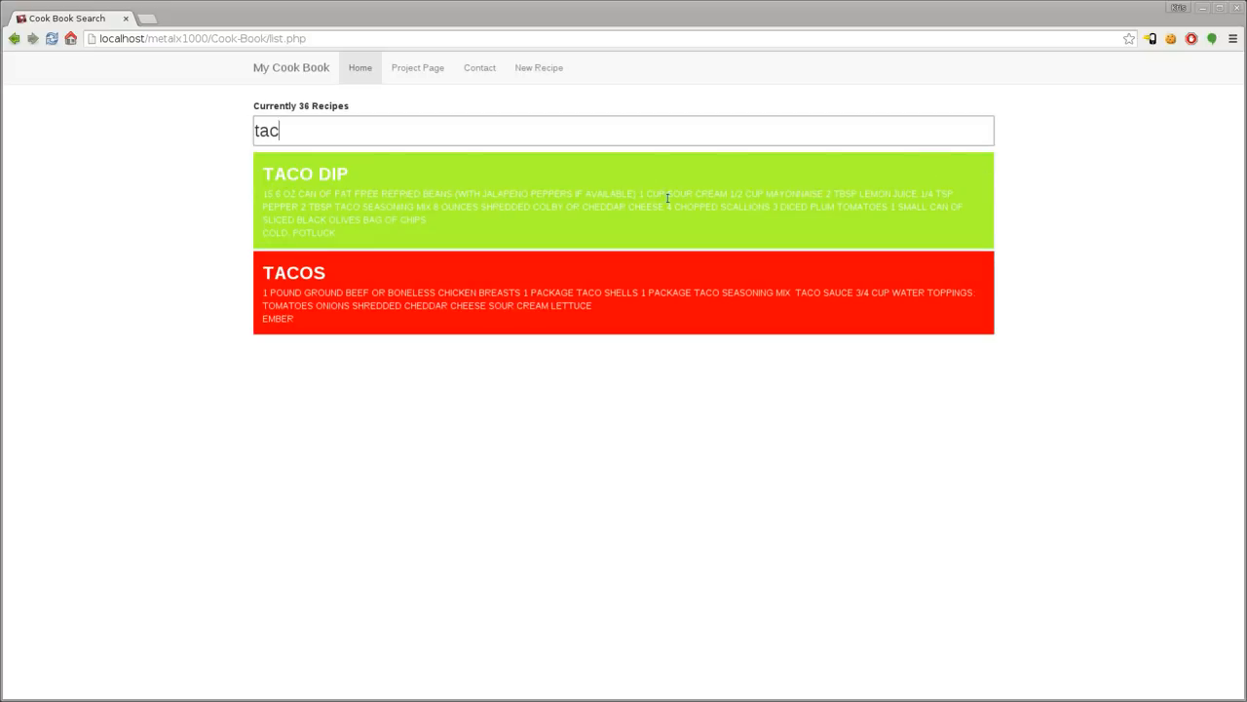
mouse_move(614, 227)
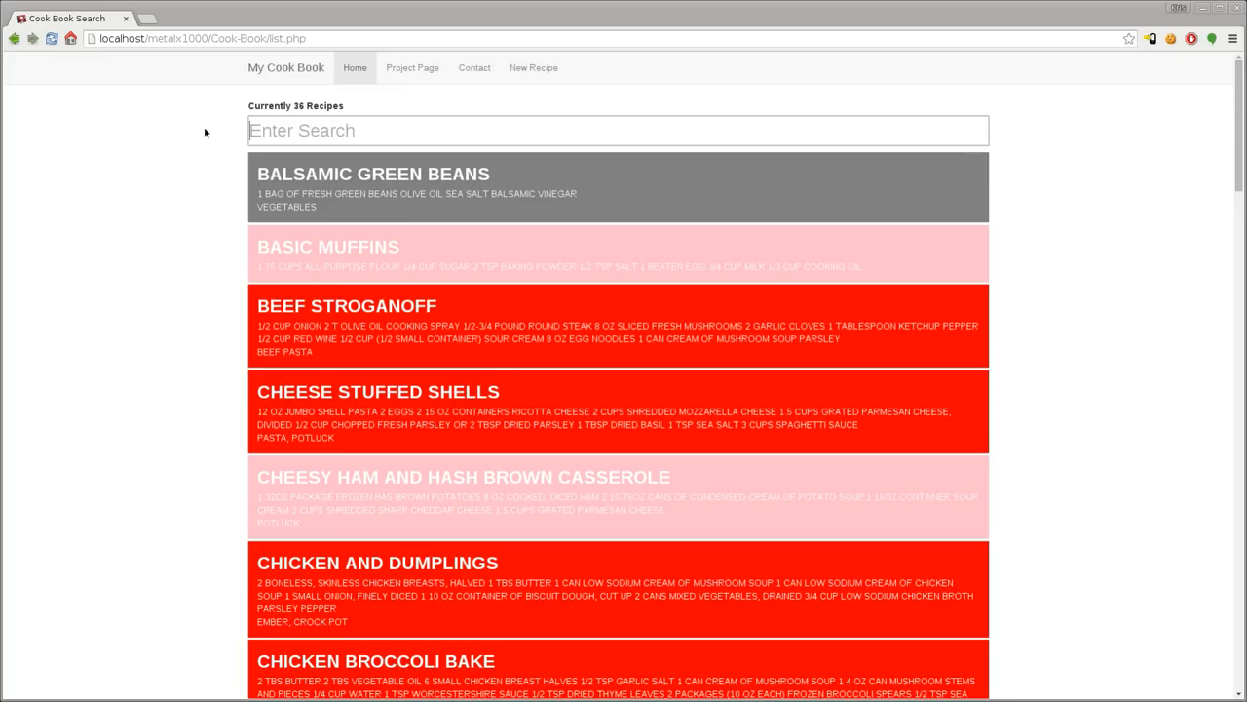
- Search for beef recipes and open Lasagna Al Forno's details for editing
text(beef)
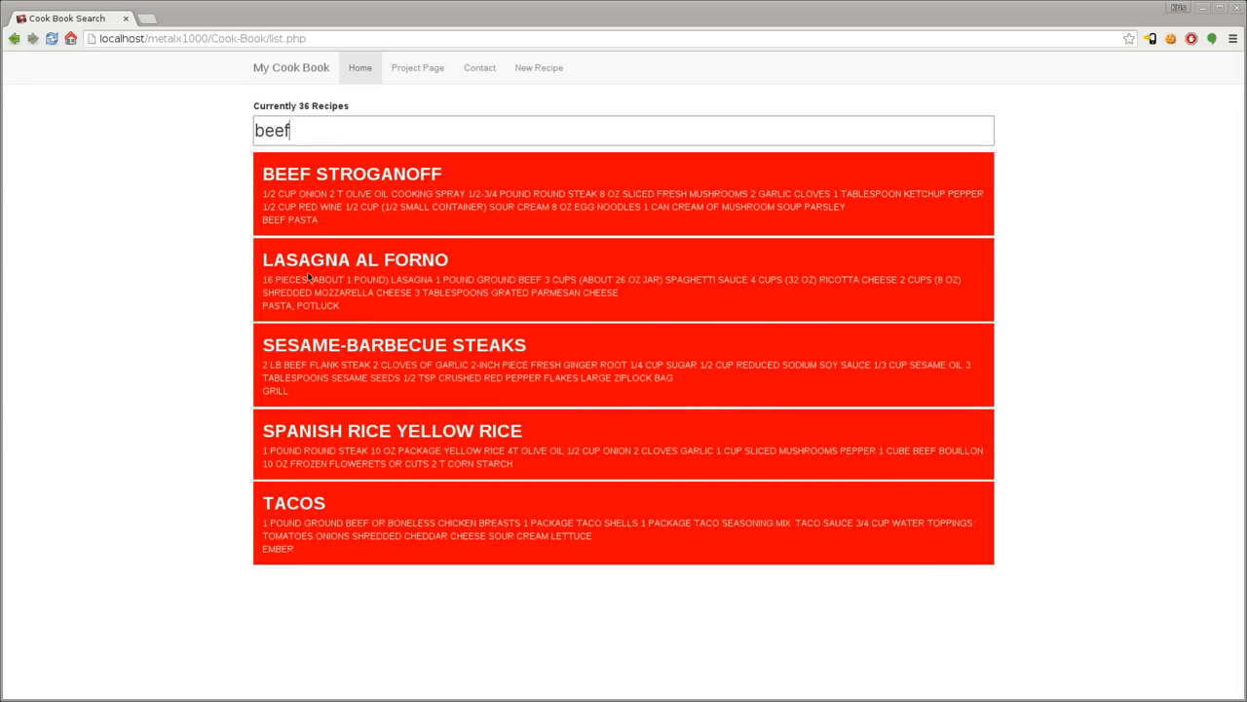
double_click(471, 280)
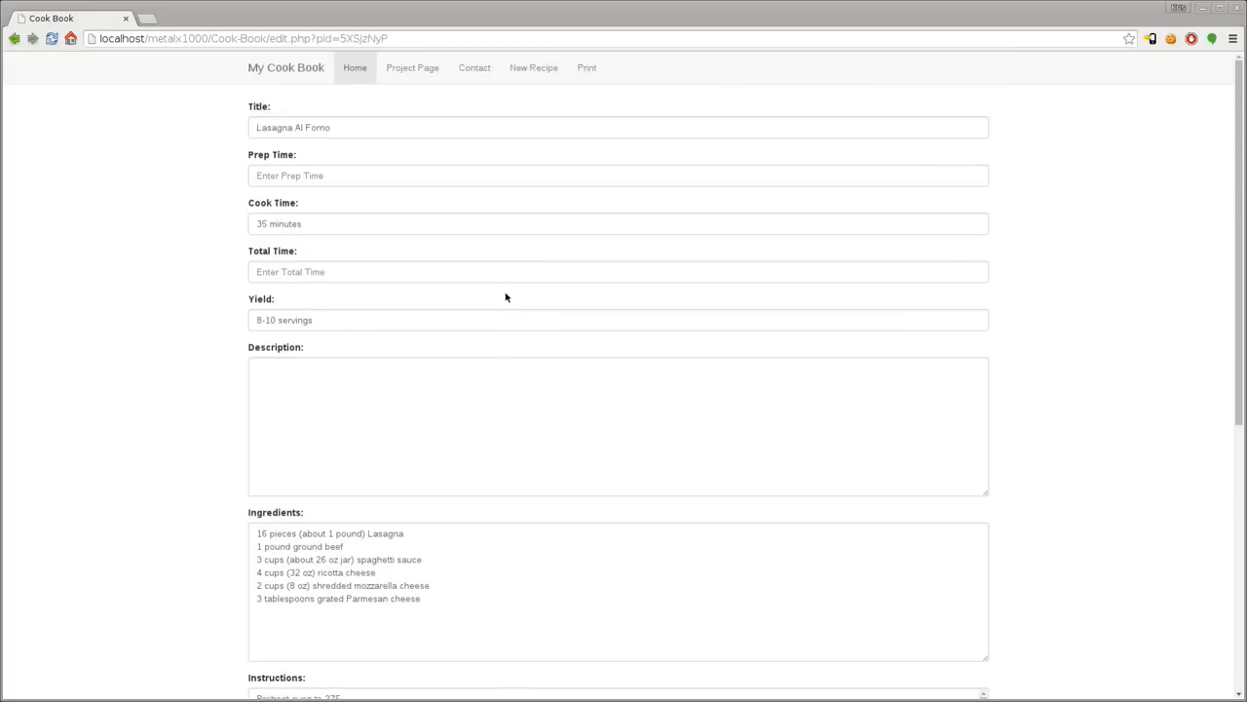
scroll(down, 3)
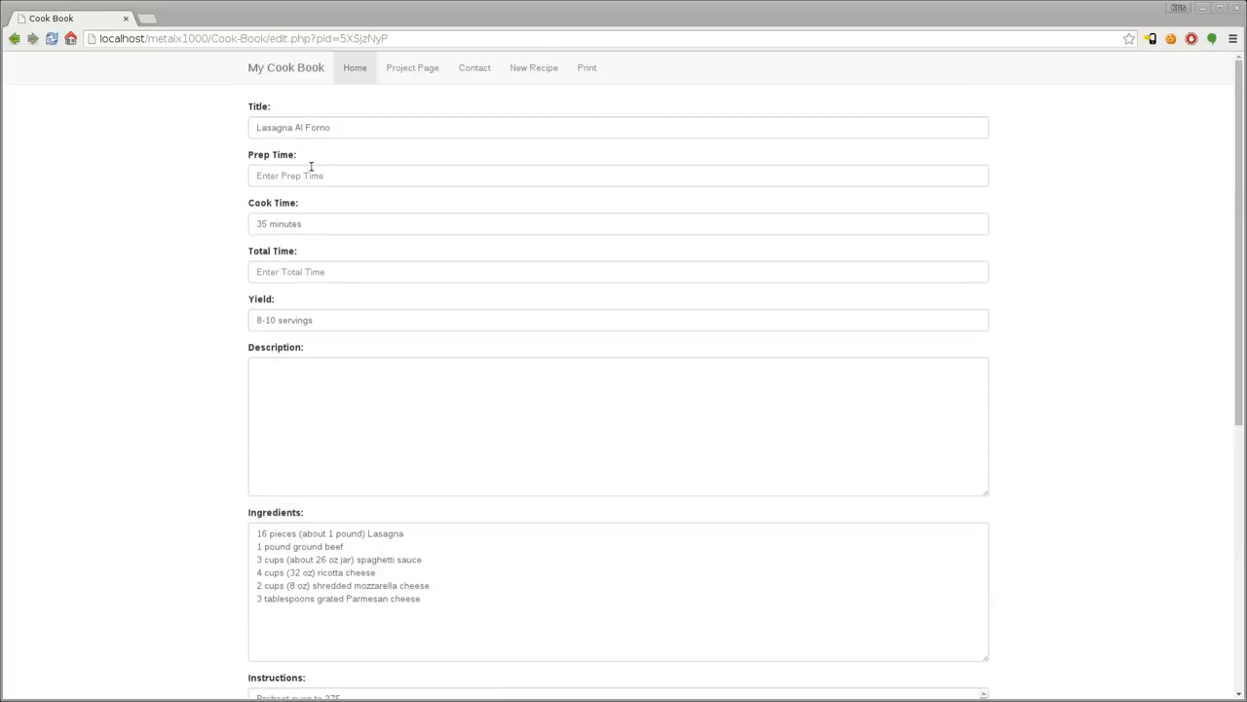
mouse_move(308, 223)
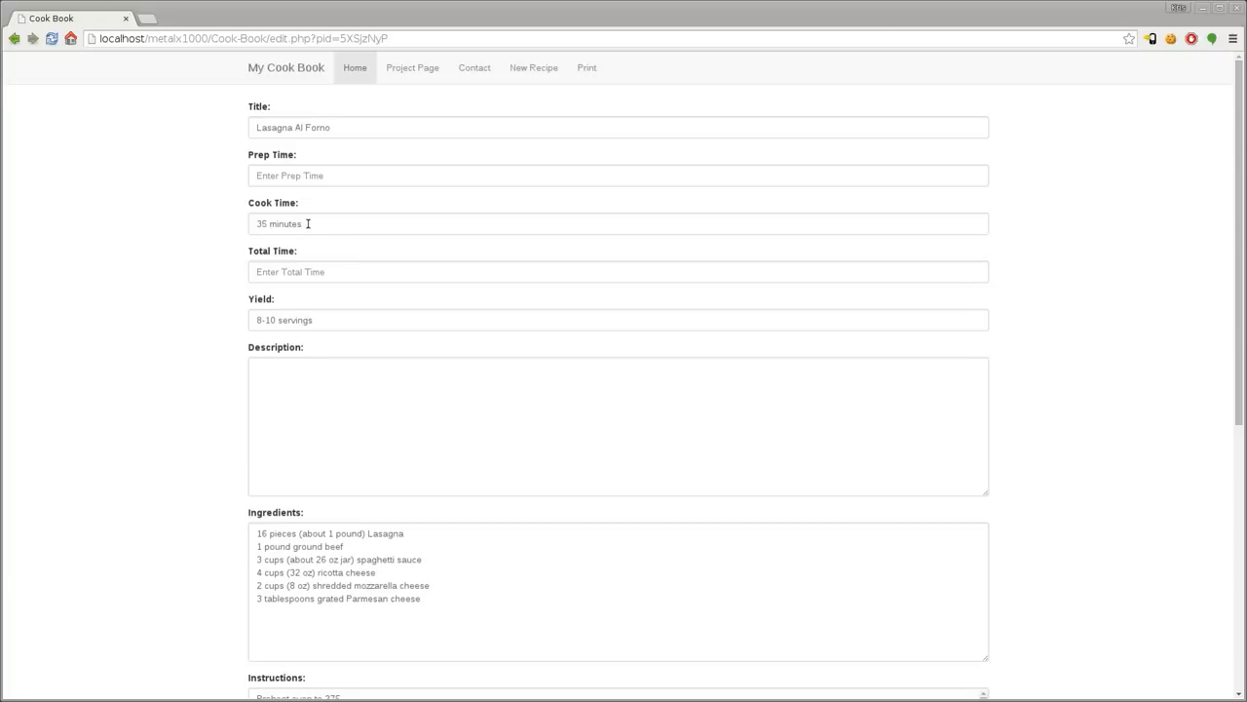
mouse_move(292, 302)
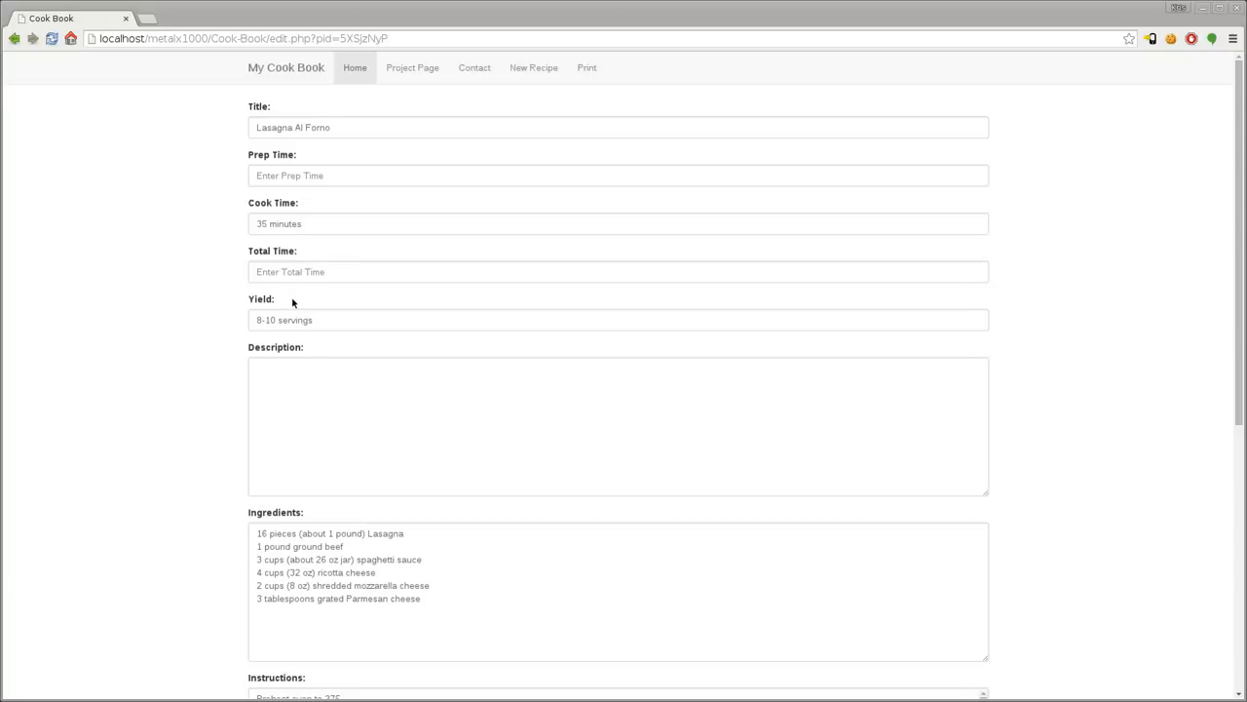
scroll(down, 3)
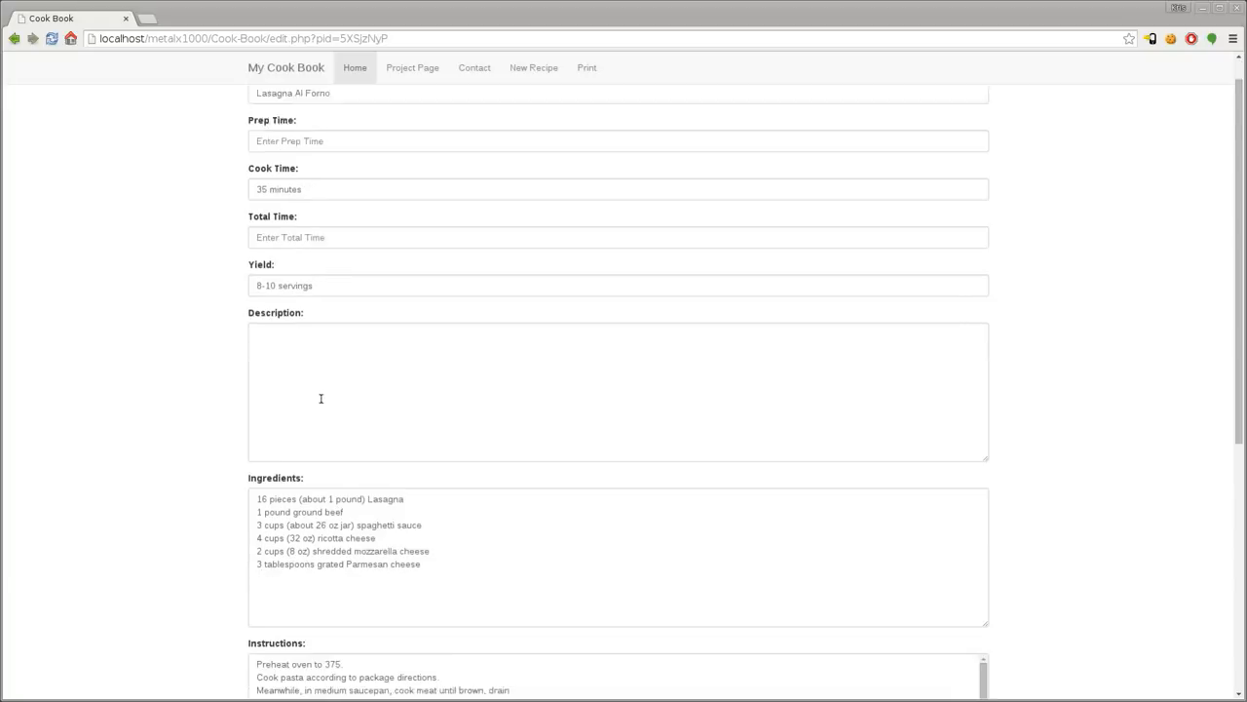
scroll(down, 3)
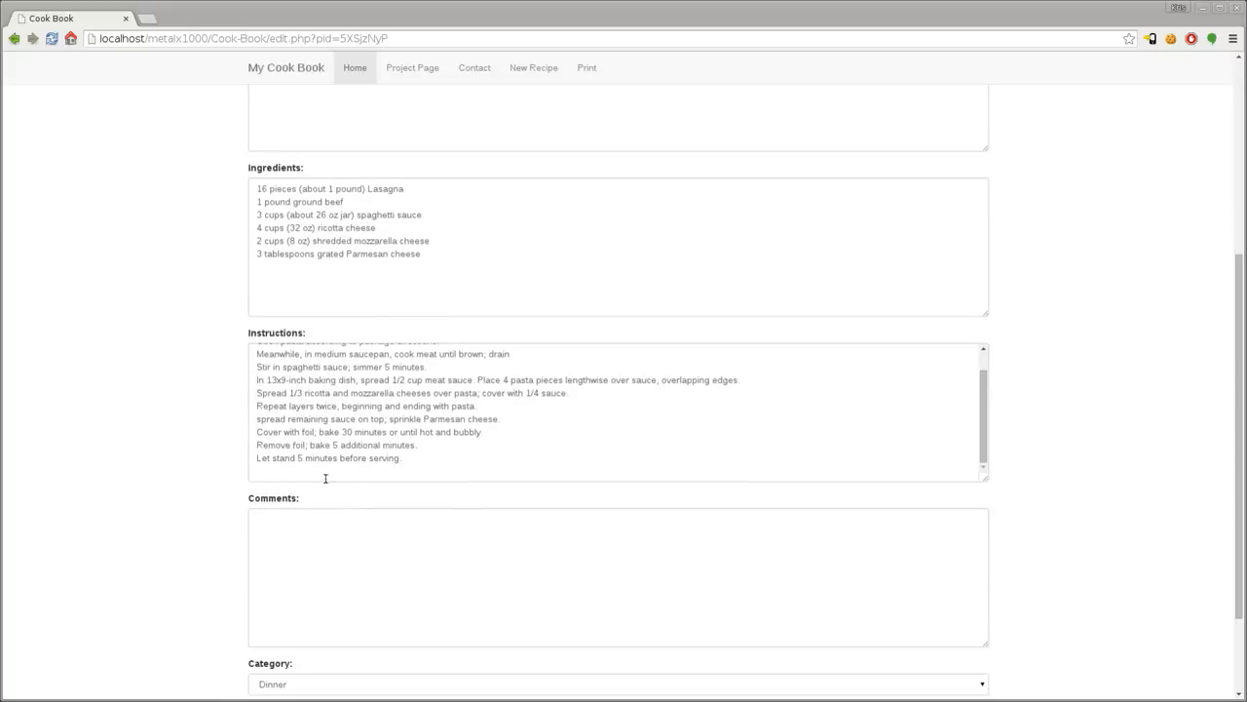
scroll(down, 3)
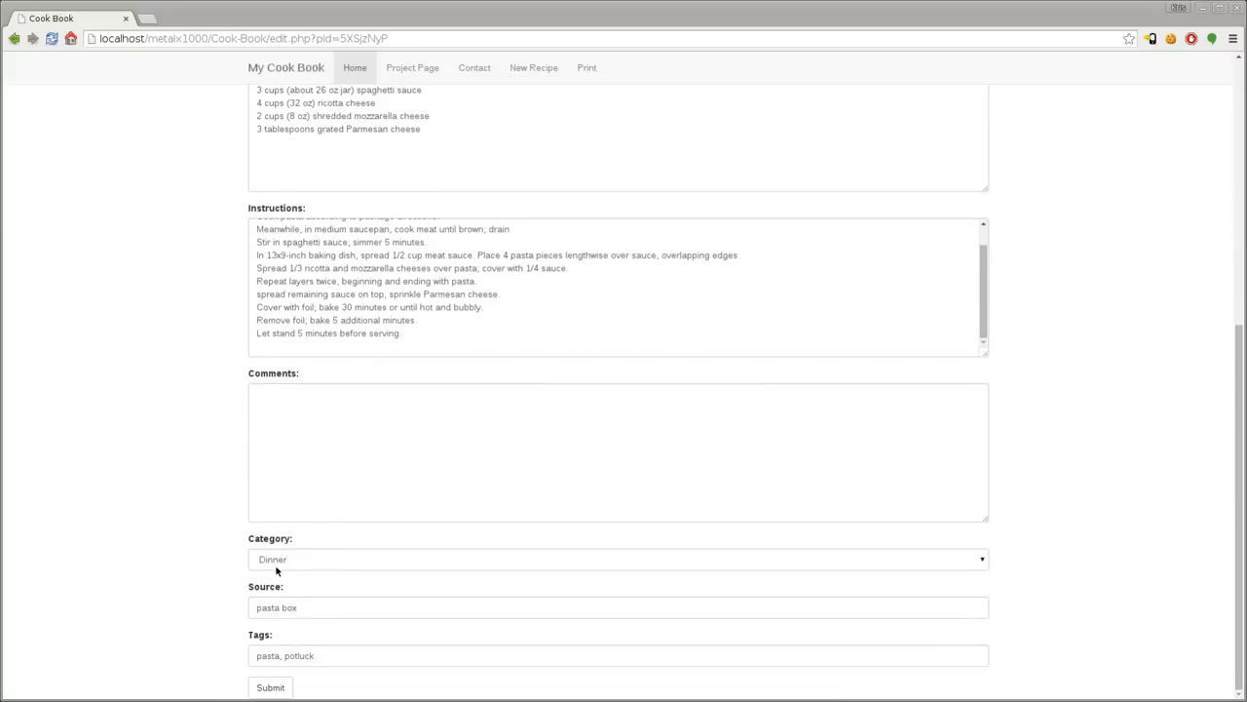
mouse_move(298, 566)
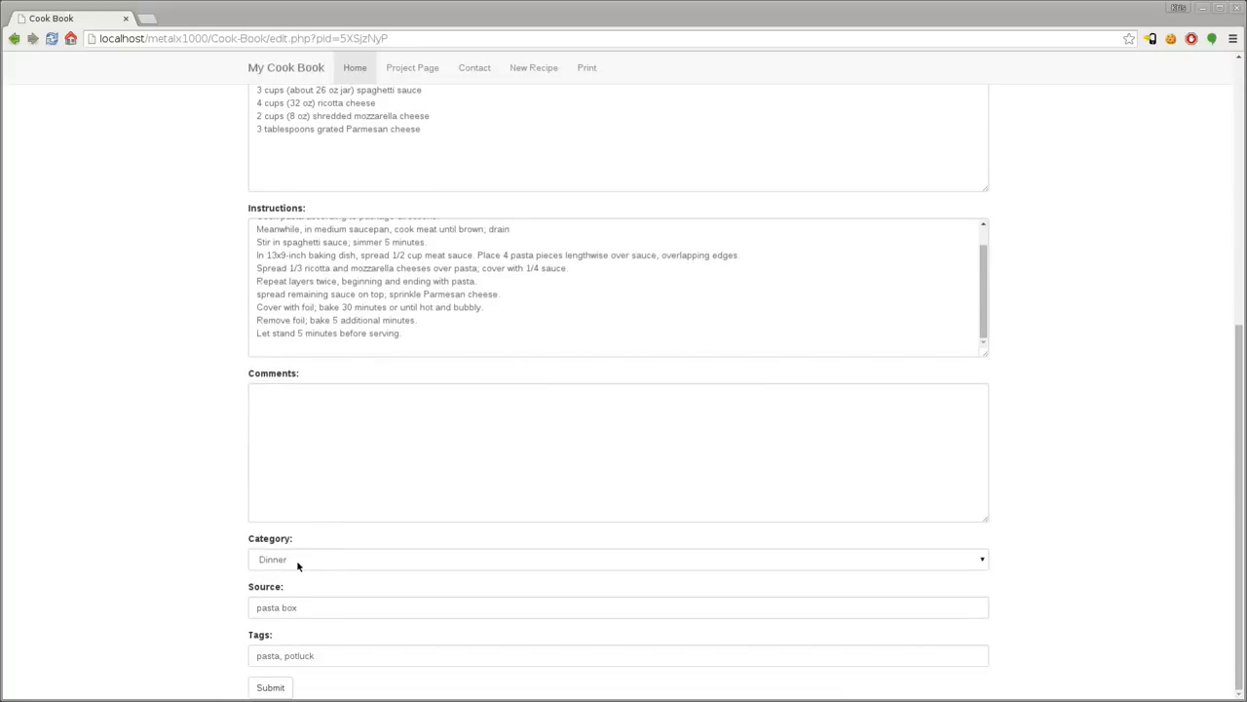
mouse_move(380, 548)
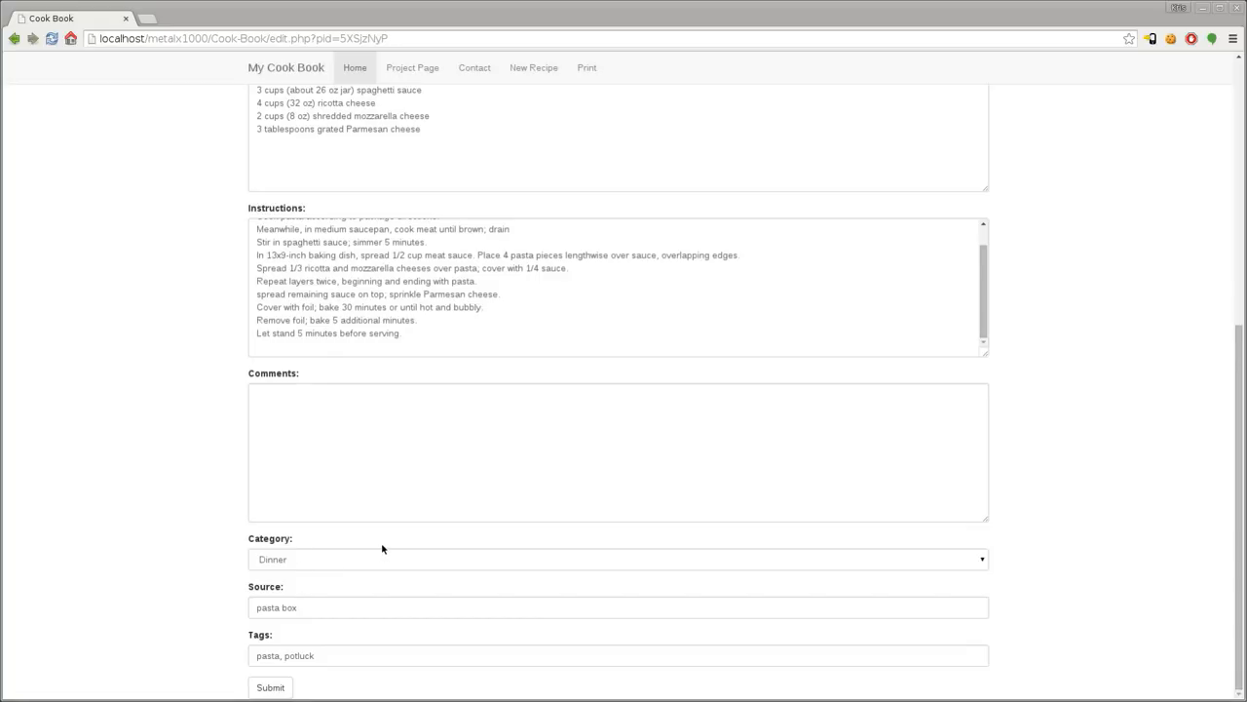
mouse_move(197, 566)
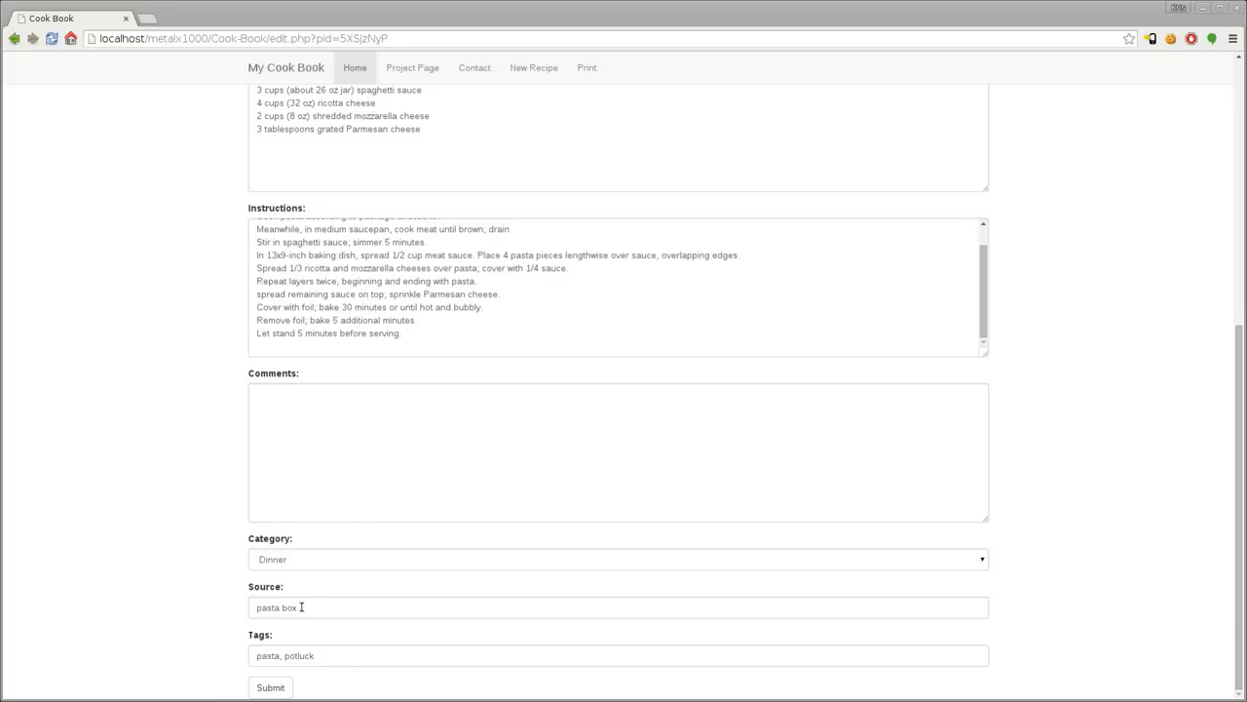
click(617, 607)
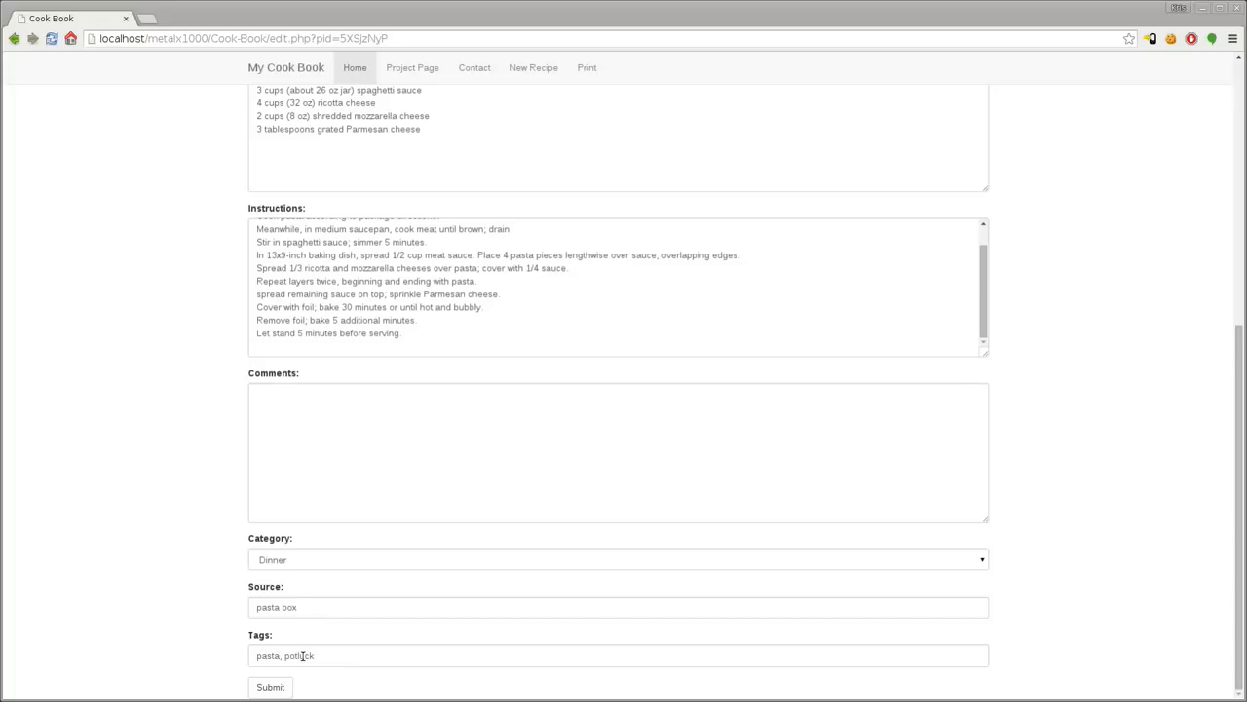
scroll(up, 3)
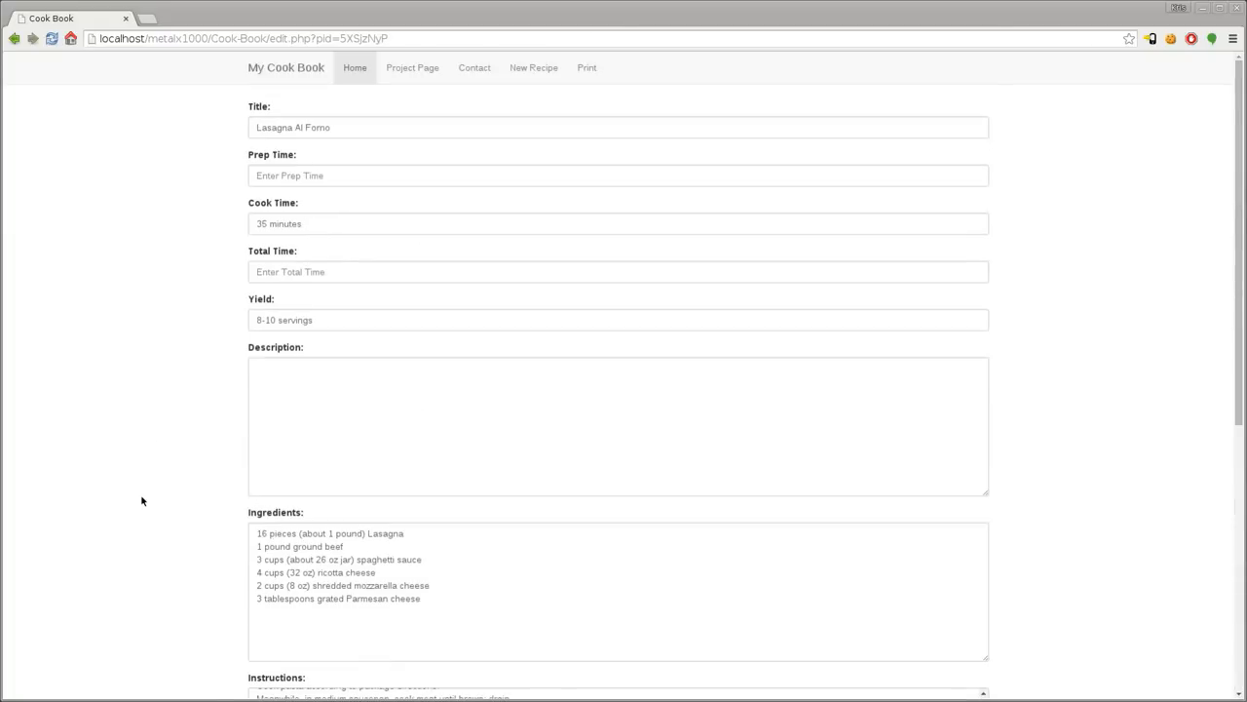
mouse_move(338, 426)
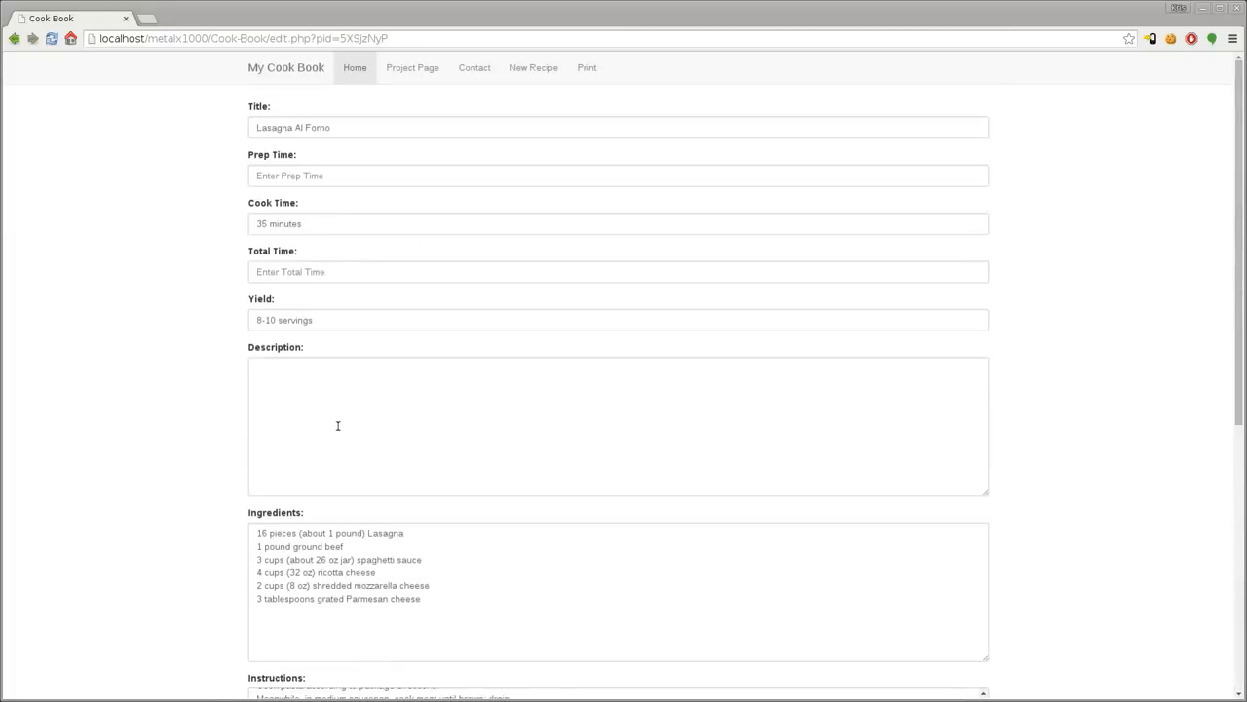
- Type a test comment into Lasagna Al Forno's Comments box and resubmit the recipe
text(dkfhjgfduk)
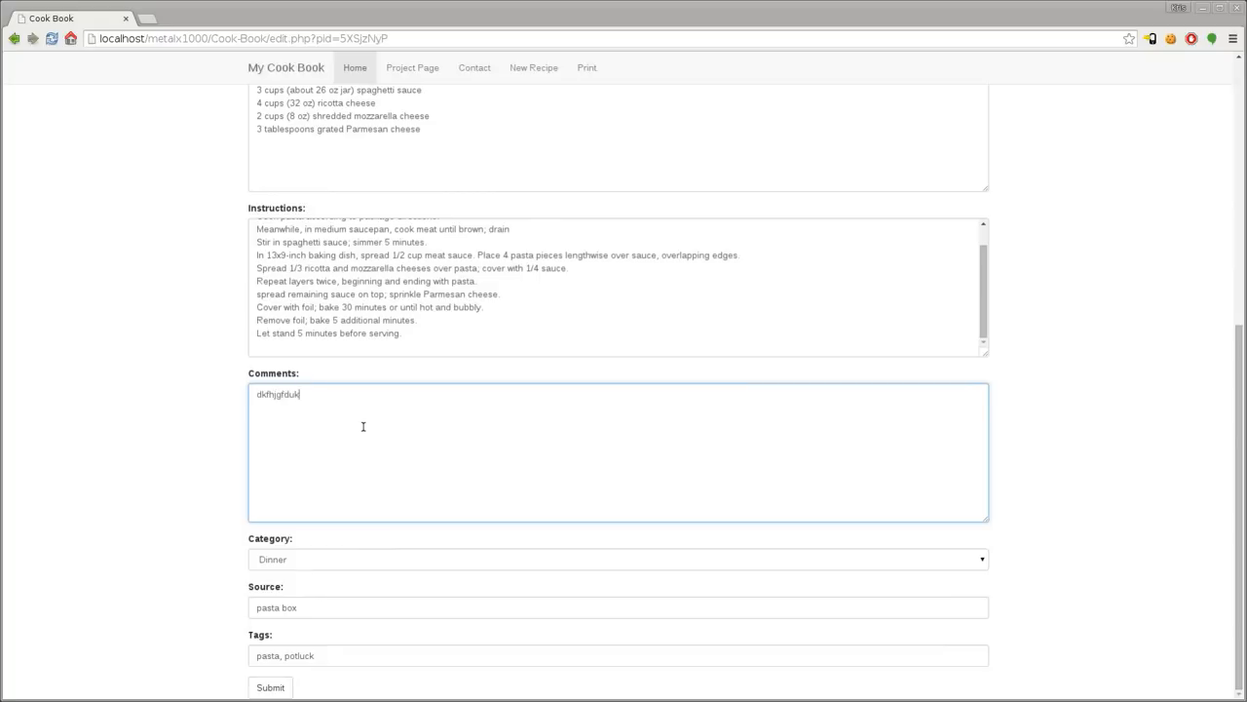
text(jh)
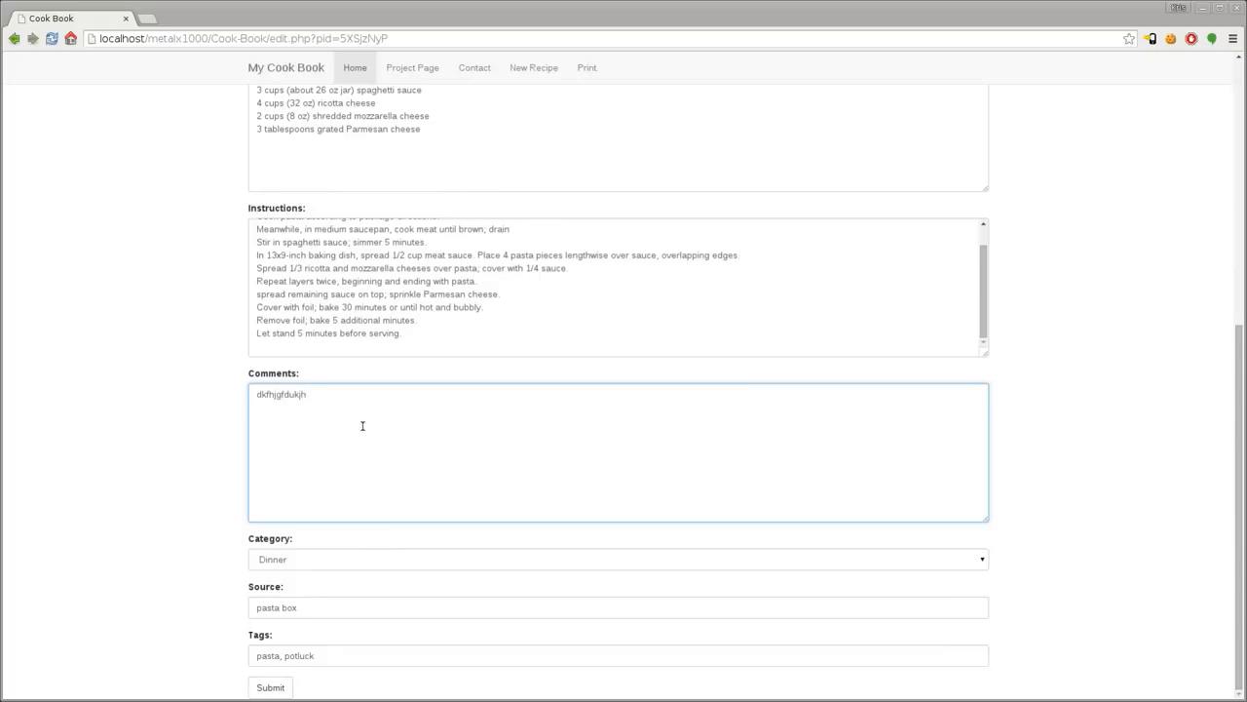
text(hfsdiufg)
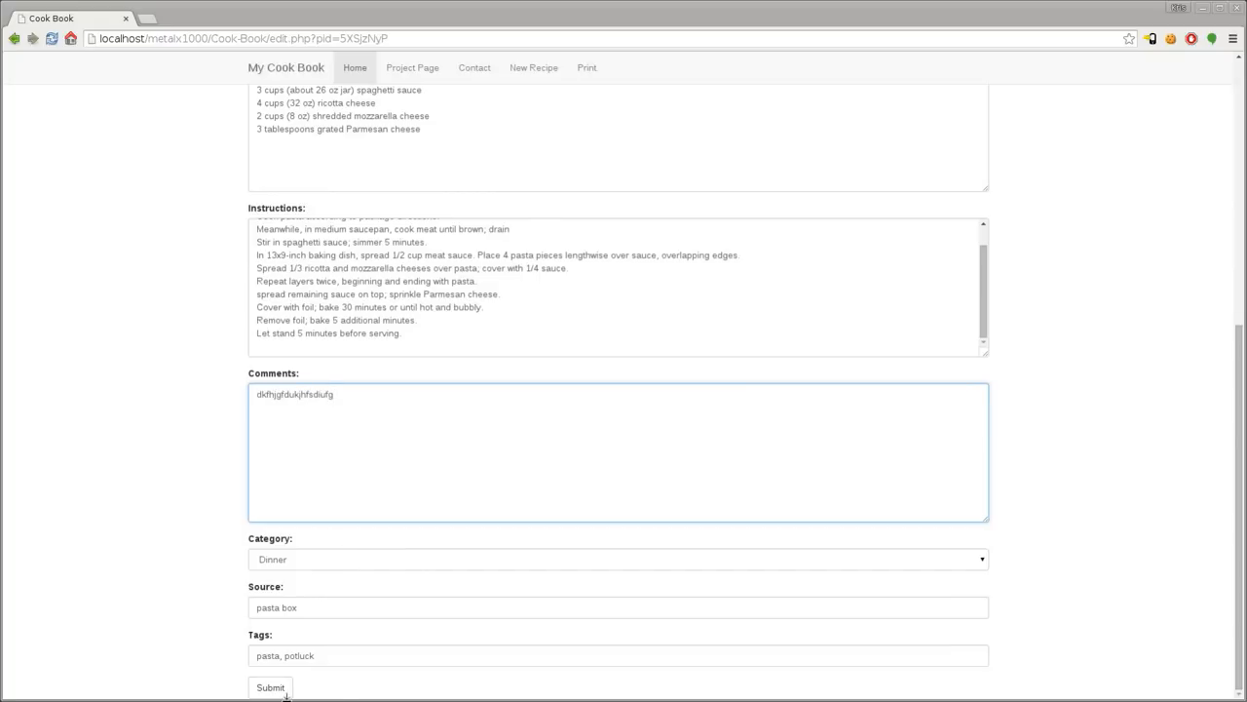
click(270, 687)
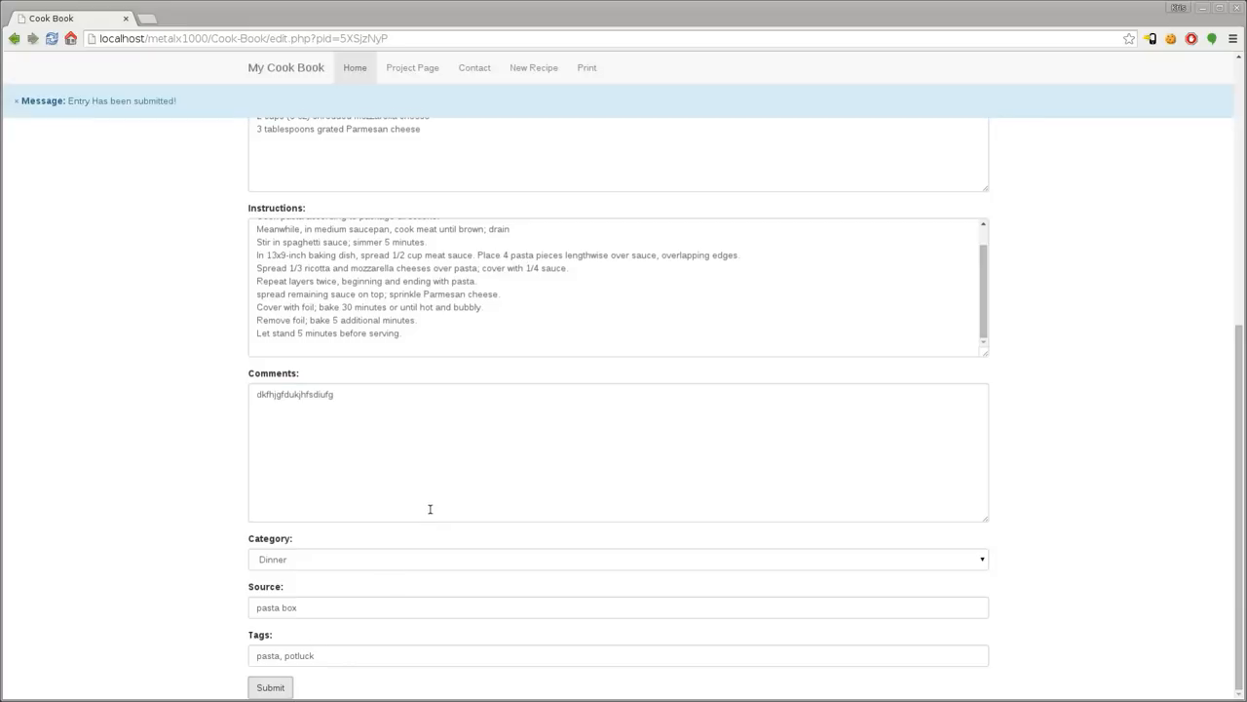
mouse_move(131, 372)
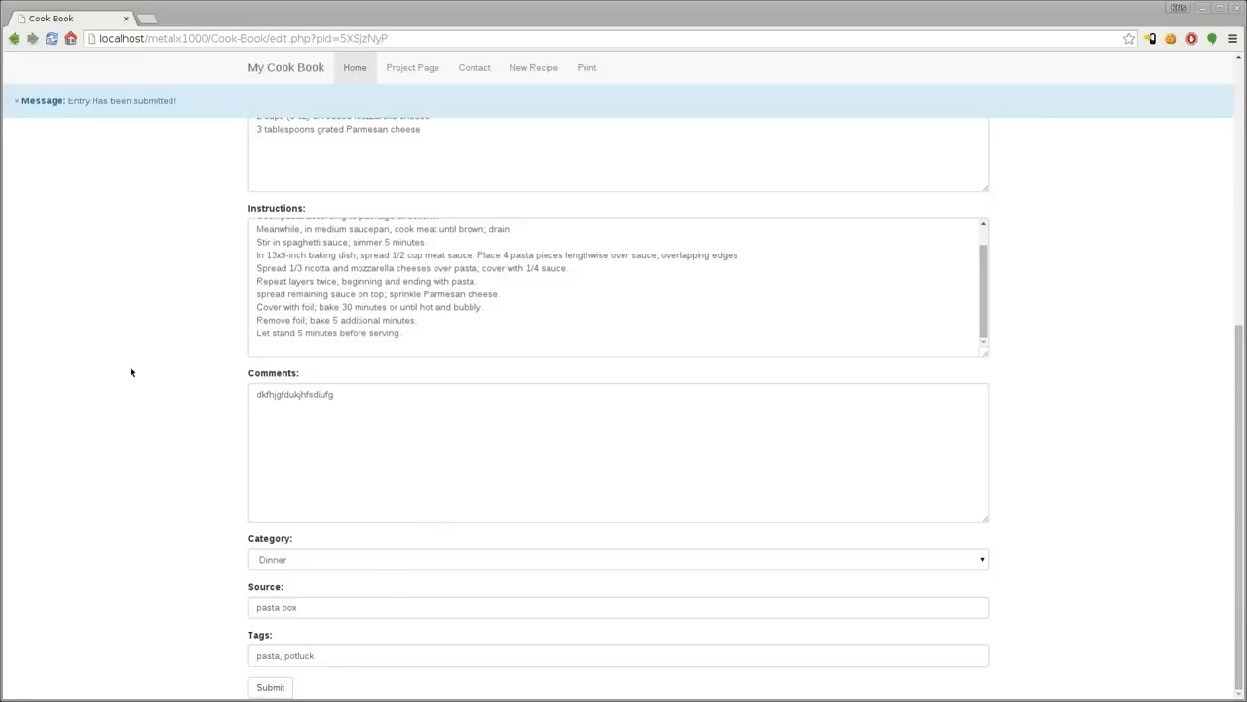
- Resubmit Lasagna Al Forno with DevTools open and inspect the backup.php request
key(F12)
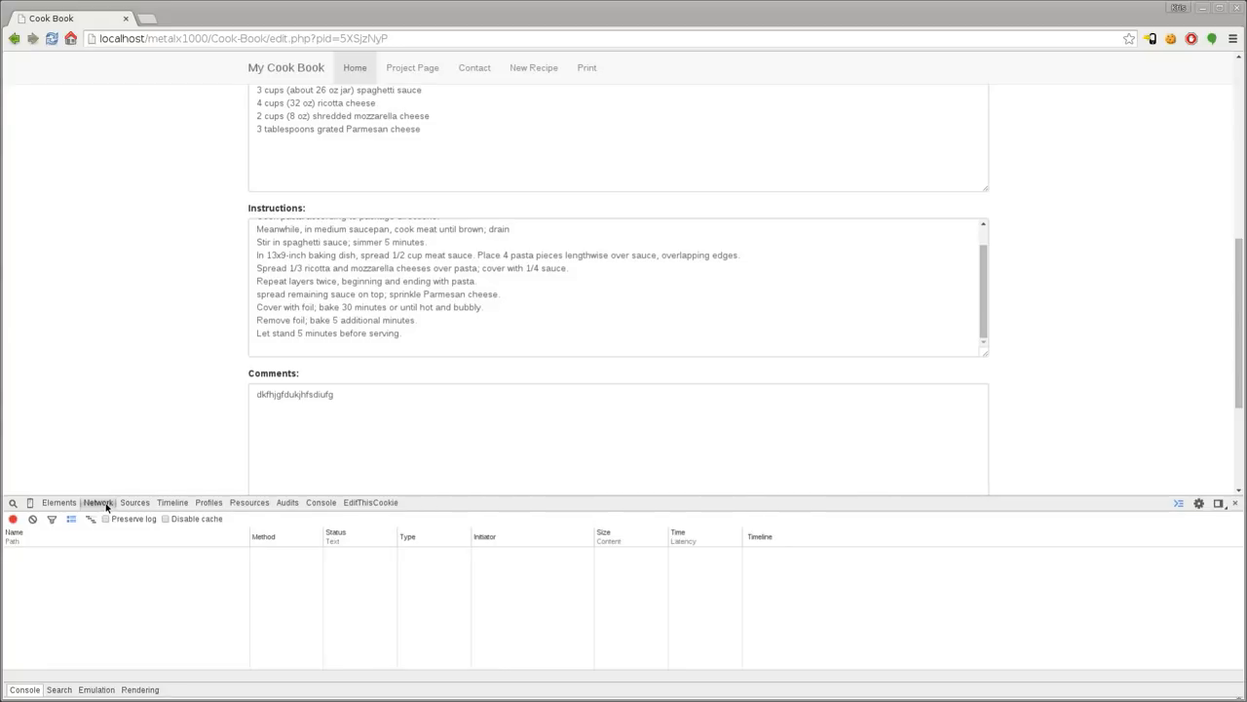
scroll(down, 3)
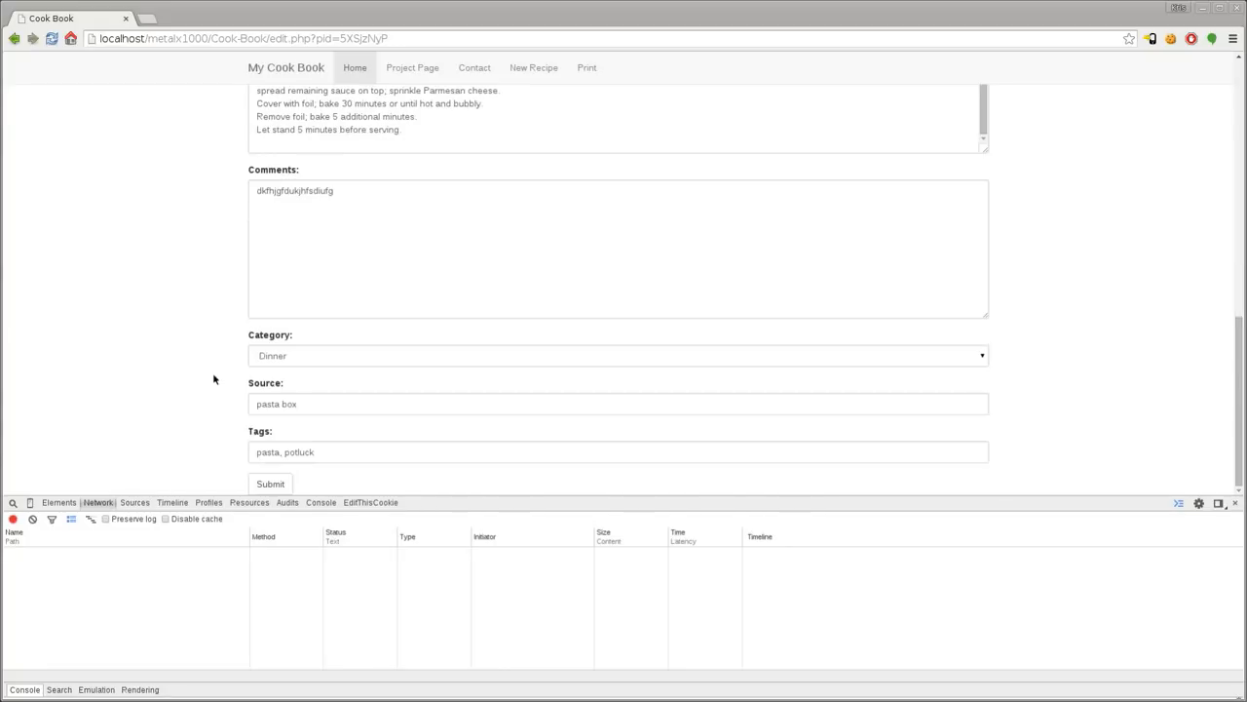
click(270, 483)
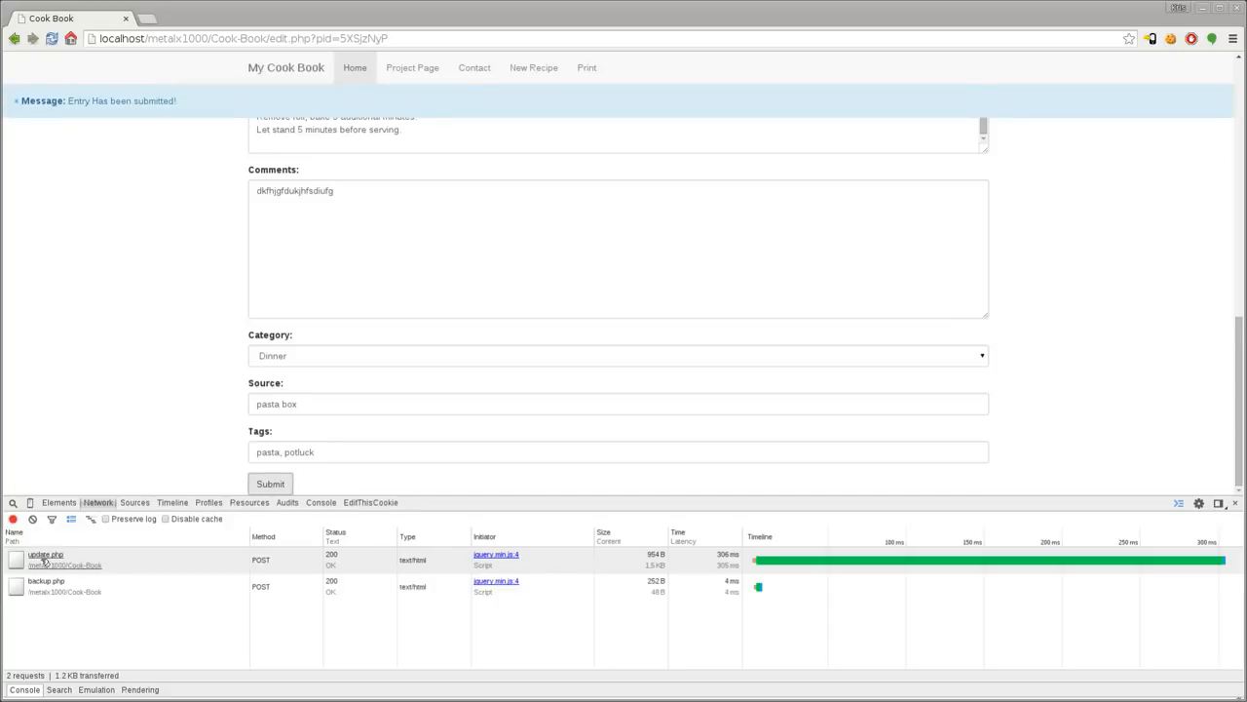
mouse_move(45, 556)
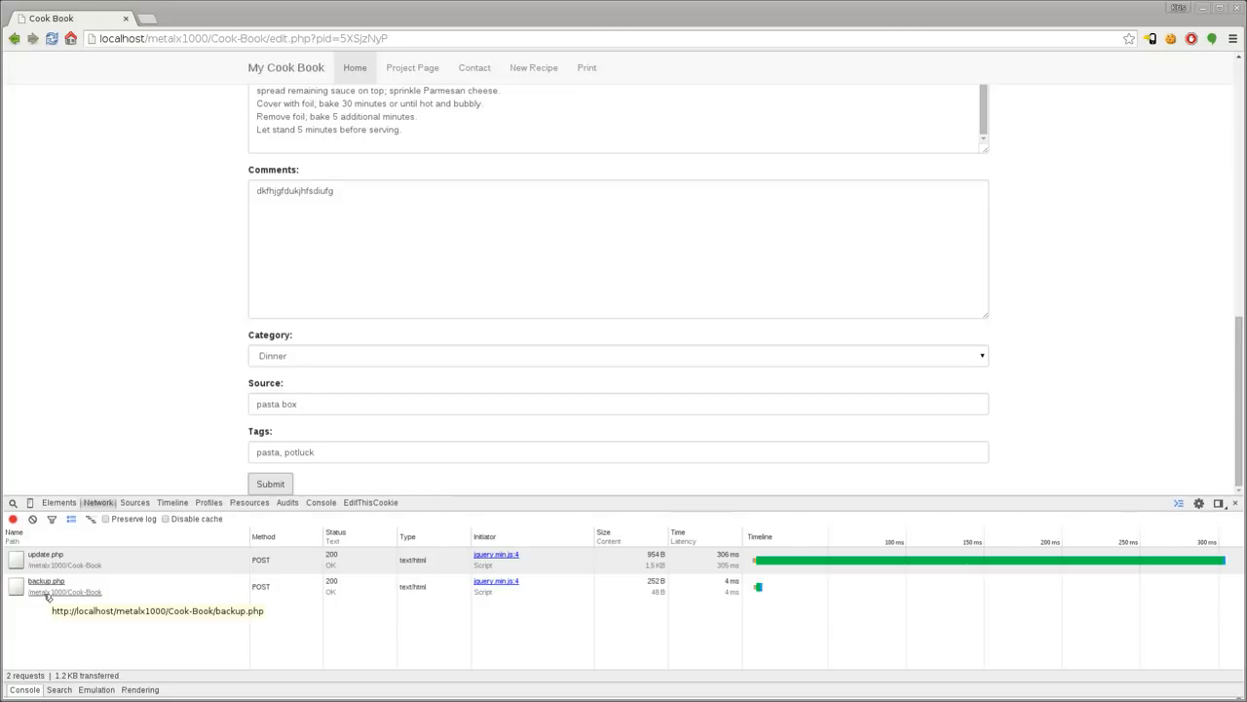
click(46, 585)
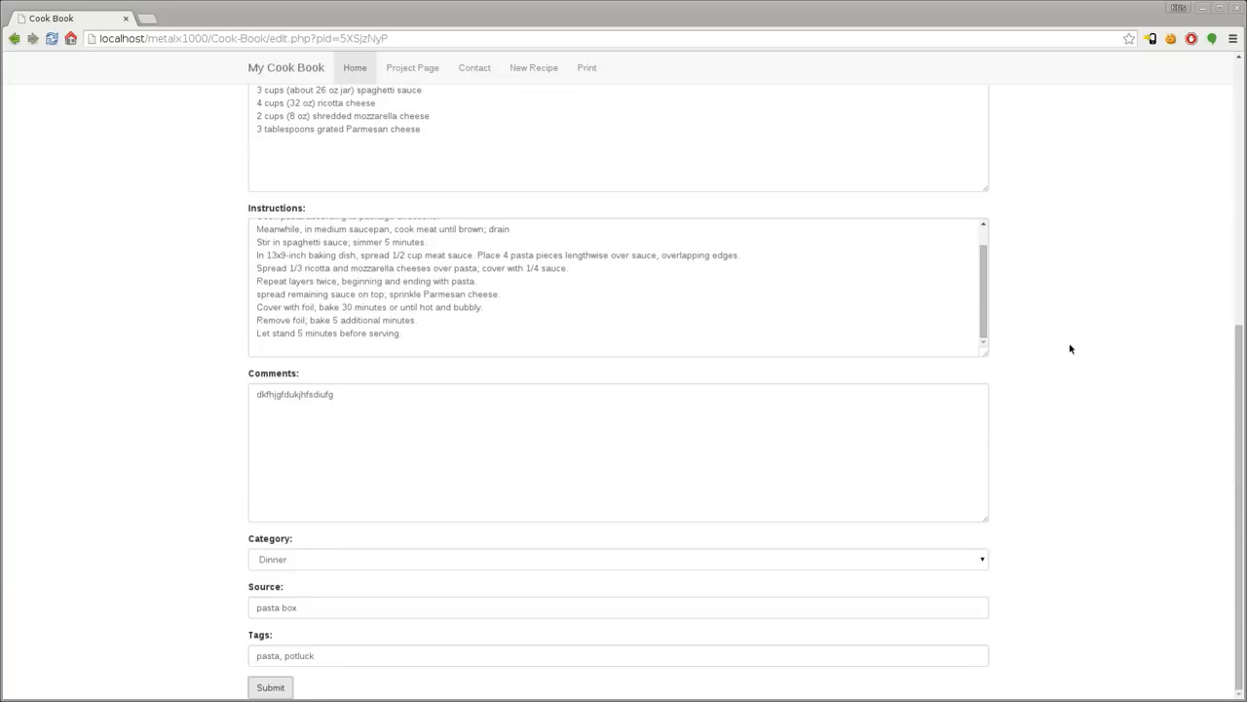
- Return to the top of the lasagna recipe and open its printable version
scroll(up, 3)
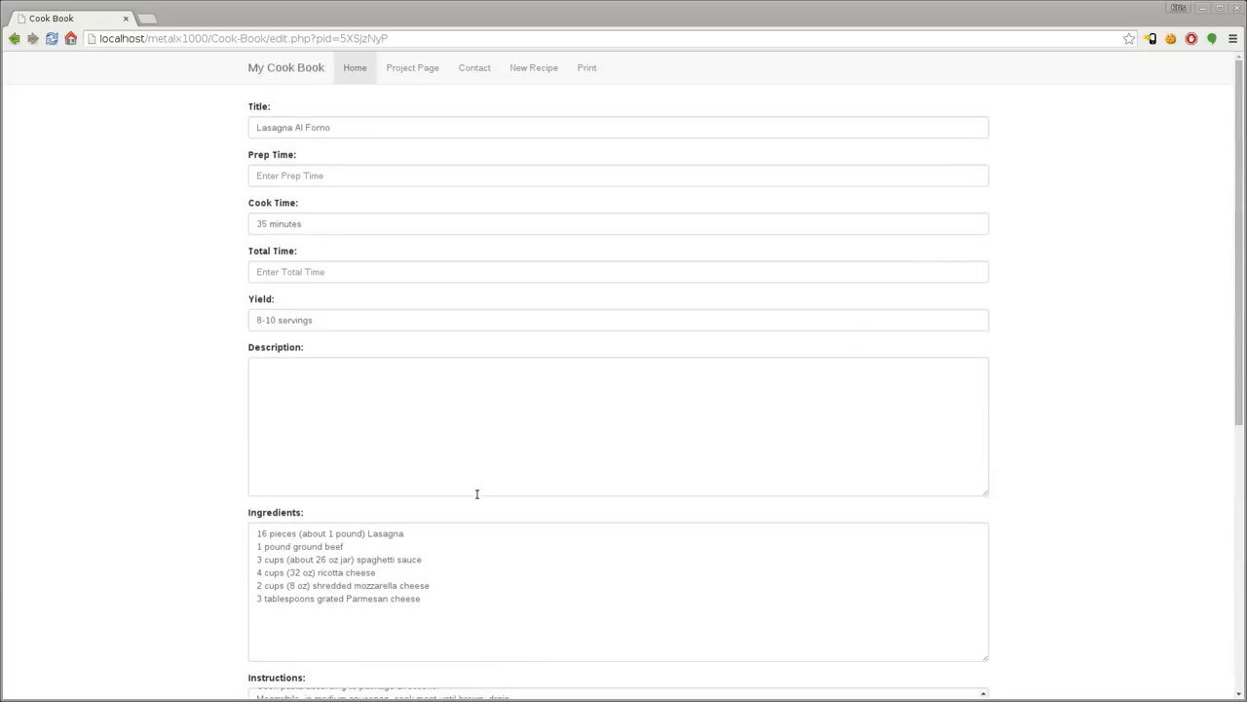
mouse_move(462, 545)
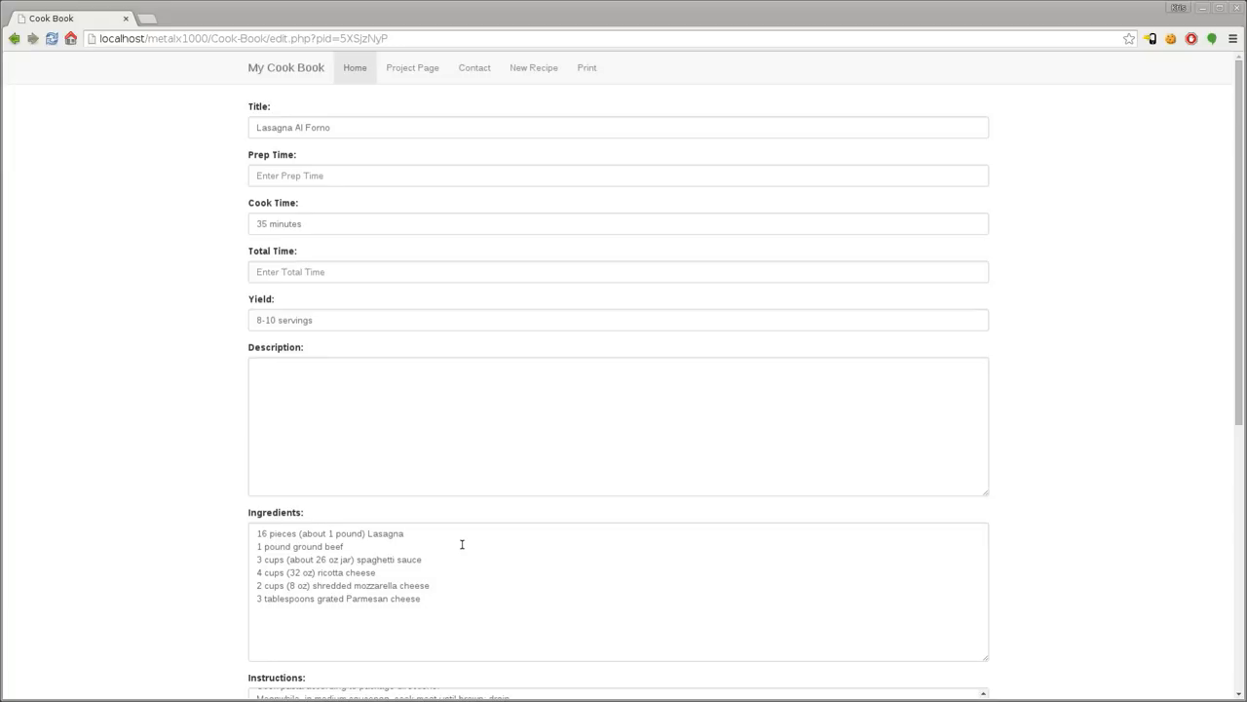
mouse_move(543, 524)
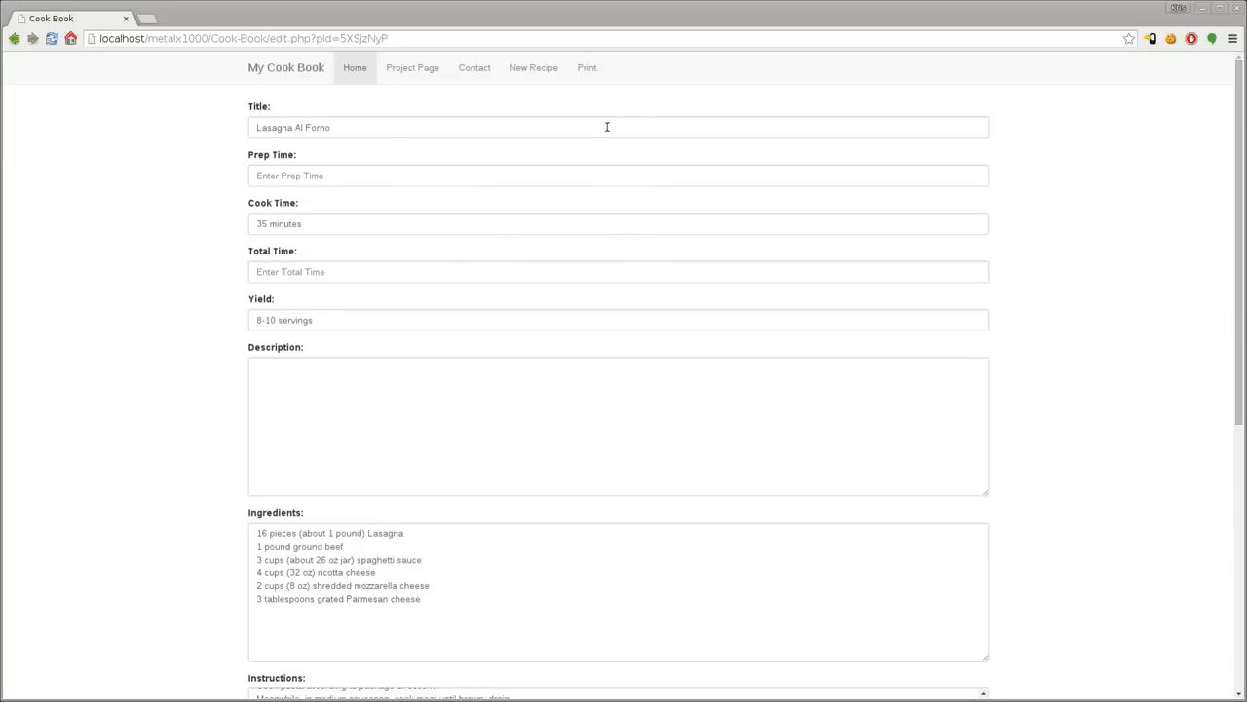
mouse_move(587, 67)
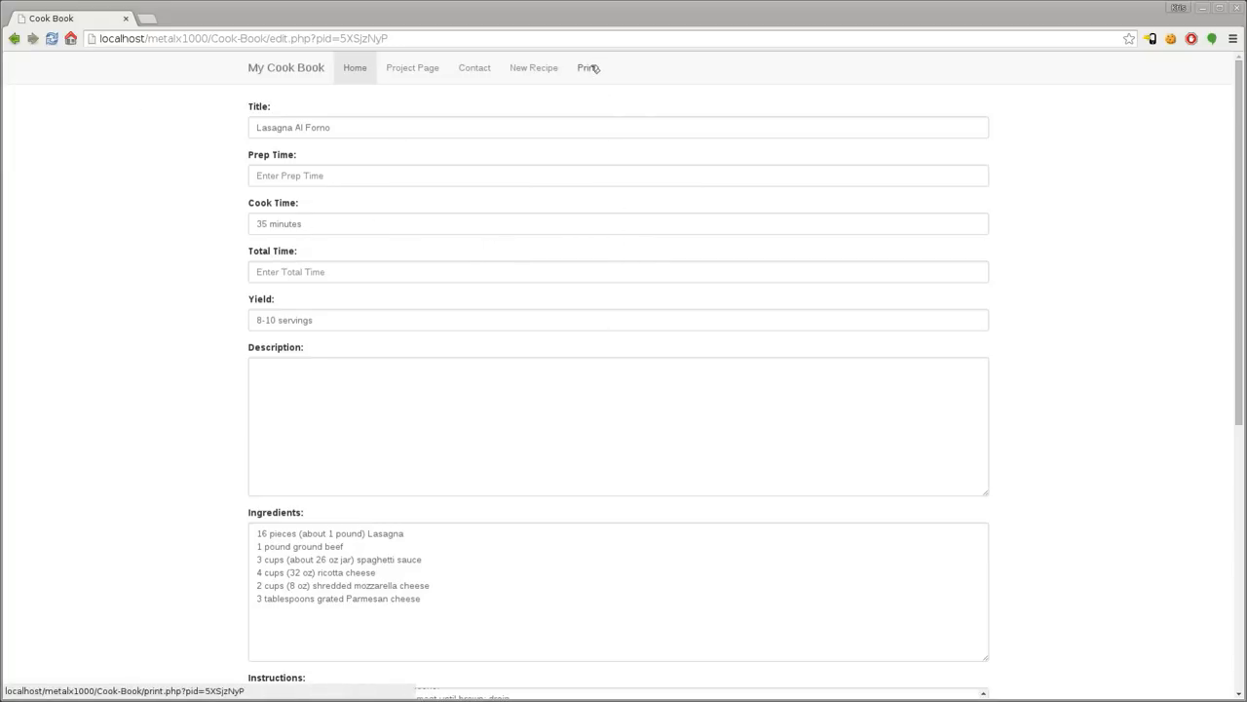
click(587, 67)
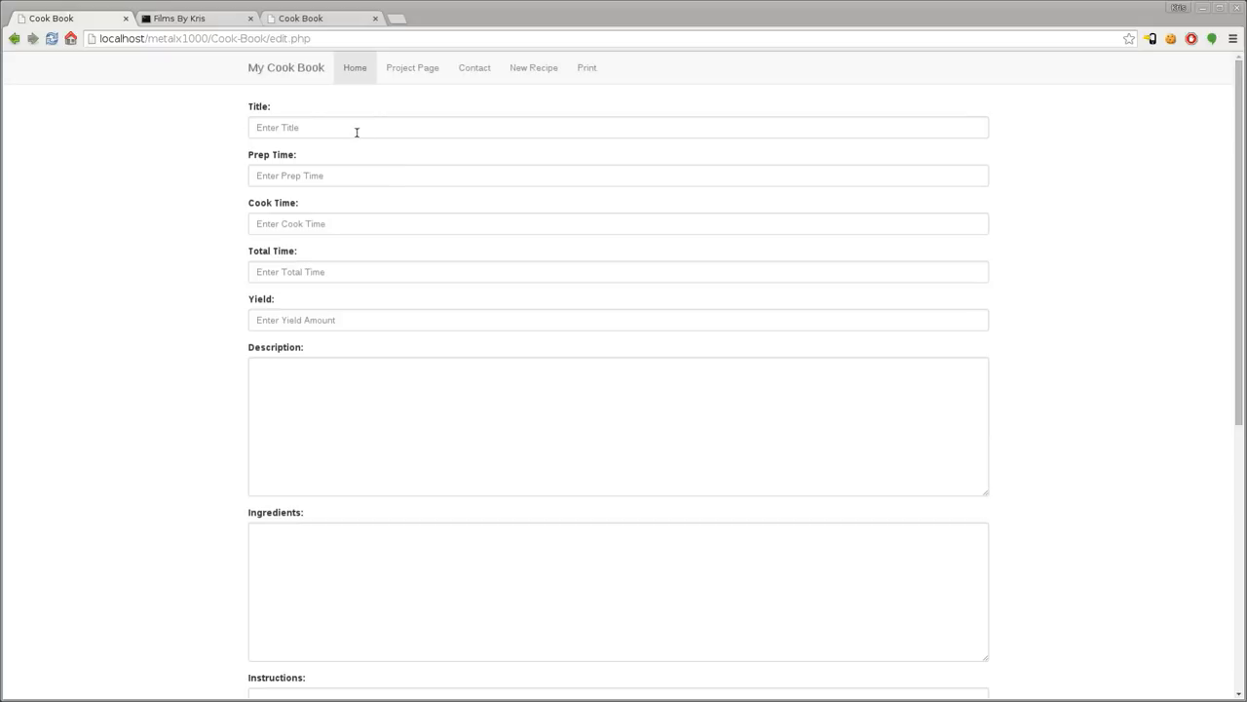
- Enter 'My Salad' as the recipe title and submit it
text(Salad)
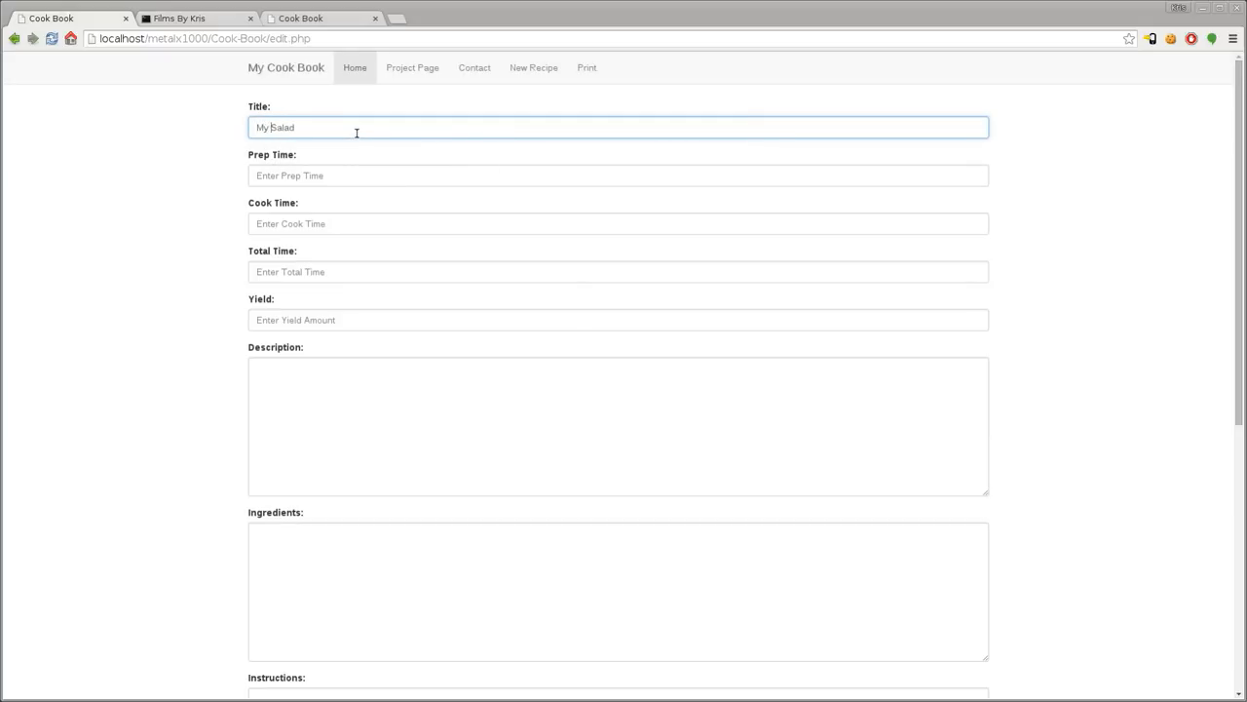
scroll(down, 3)
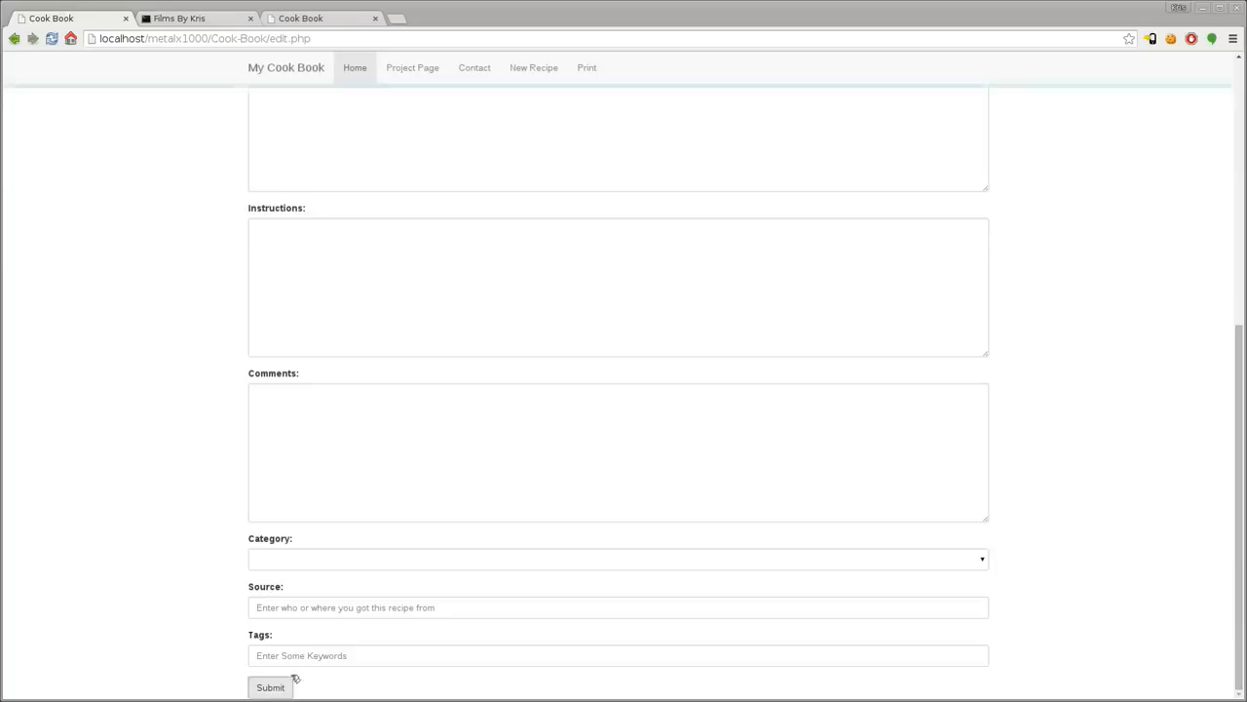
click(270, 687)
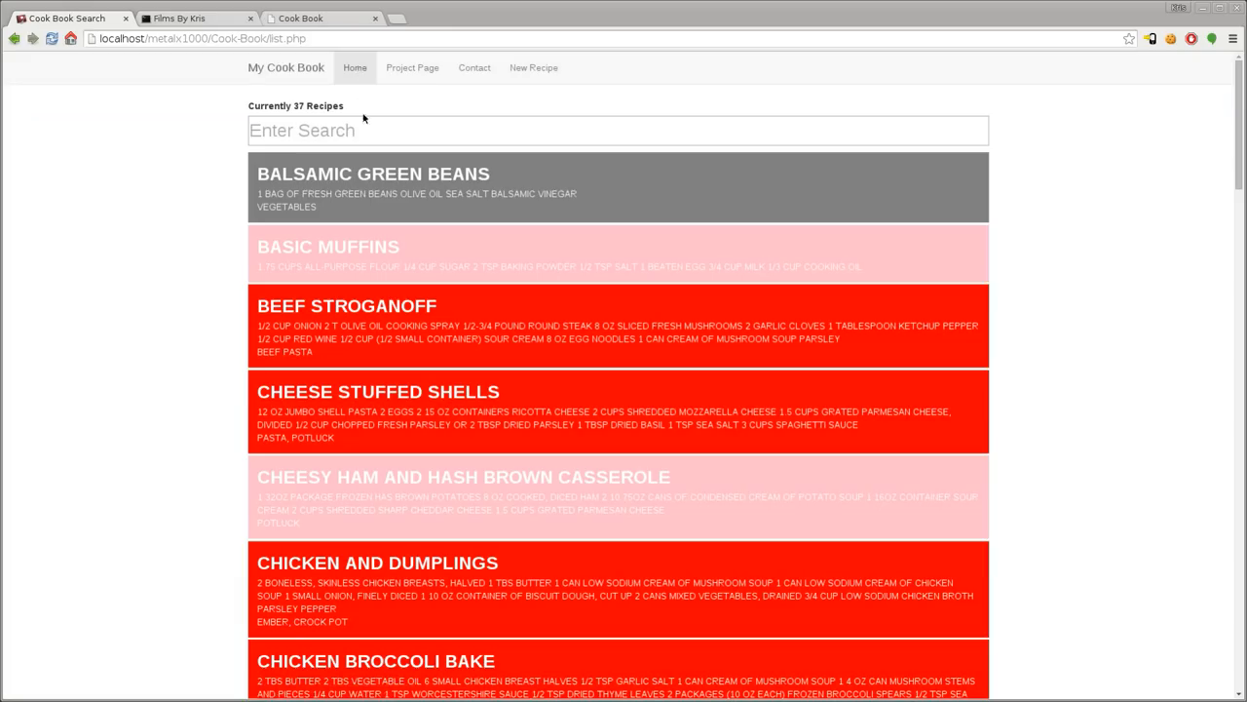
- Search 'salad' and find My Salad listed with Chop Chop Salad and Quinoa Salad
text(salad)
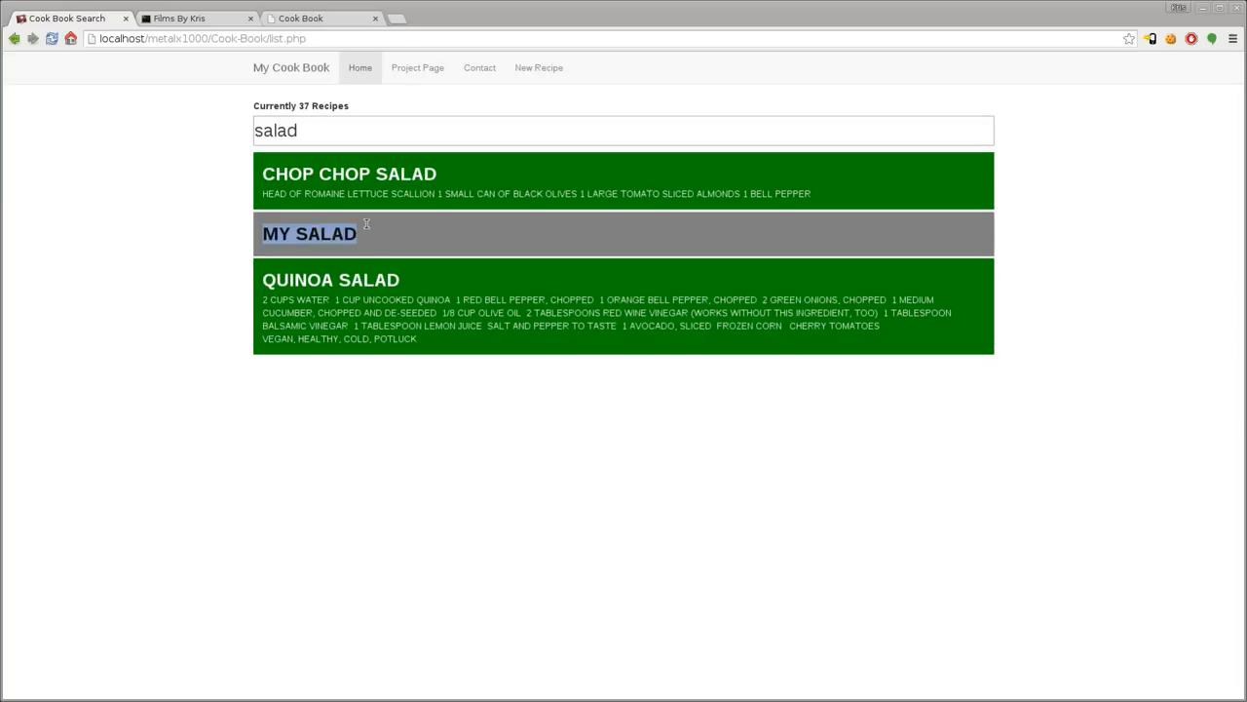
click(309, 233)
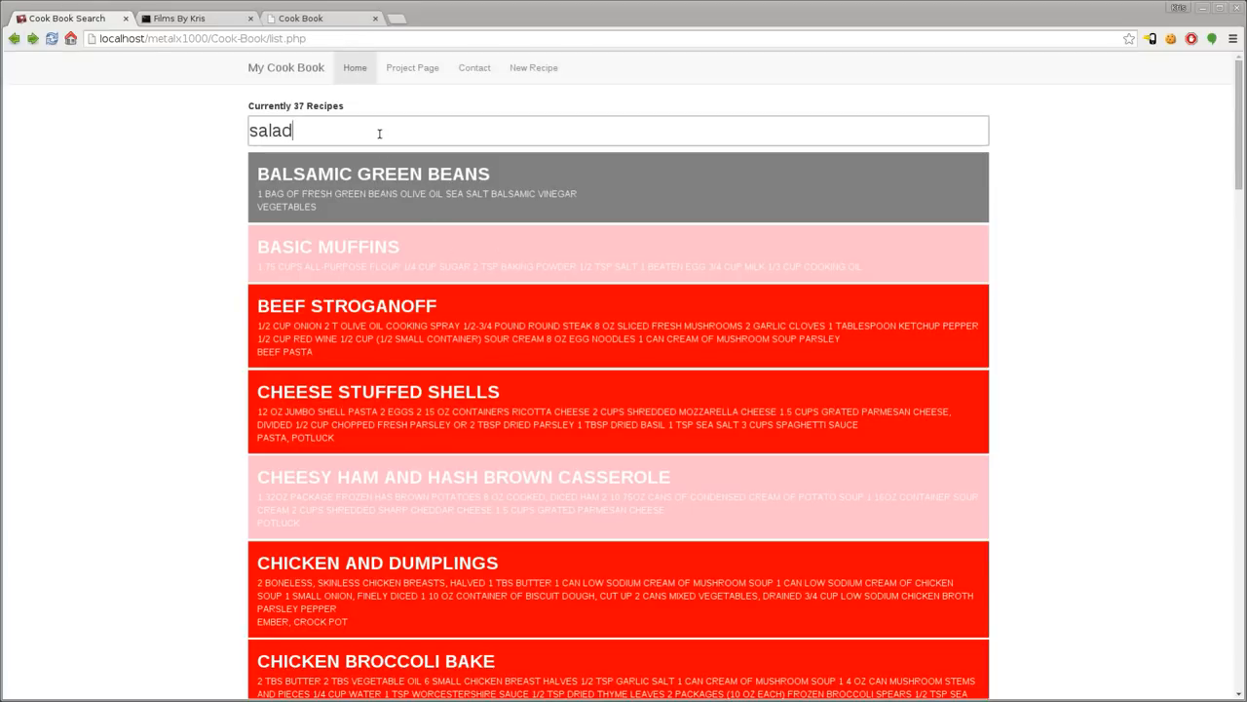
key(BackSpace)
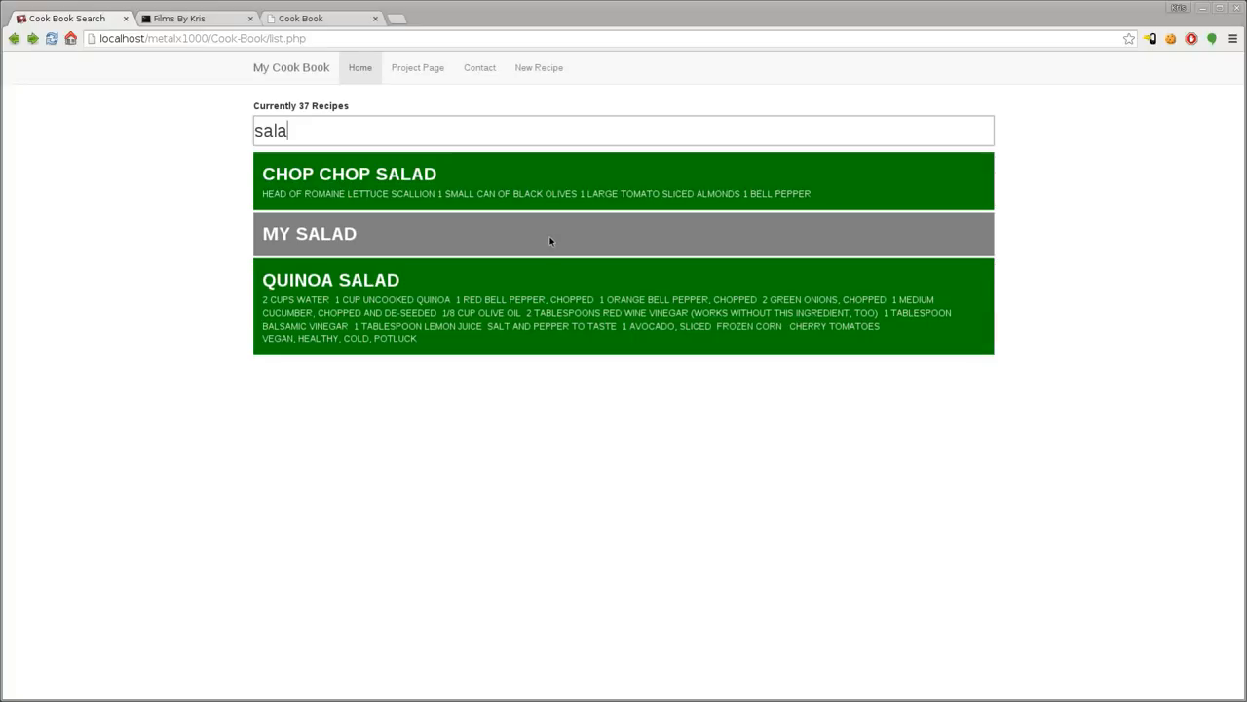
mouse_move(417, 68)
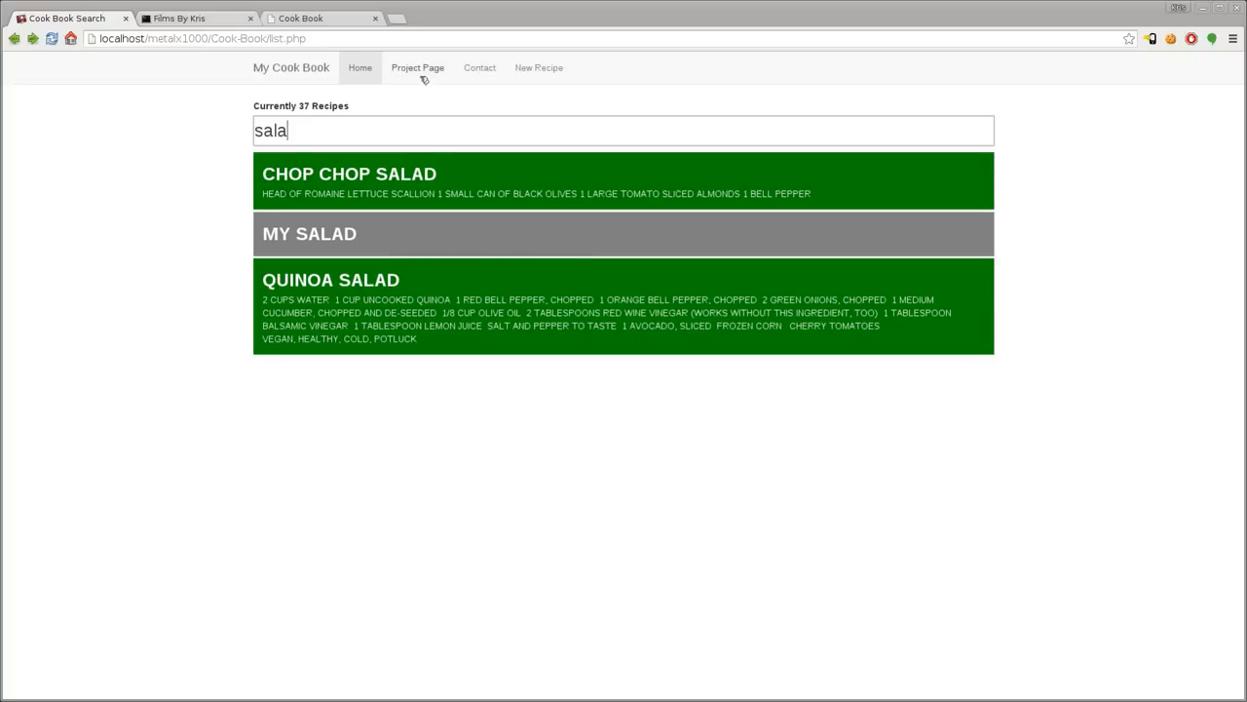
- Visit the Cook-Book repository, then reach the metalx1000 GitHub profile via Films By Kris
click(195, 17)
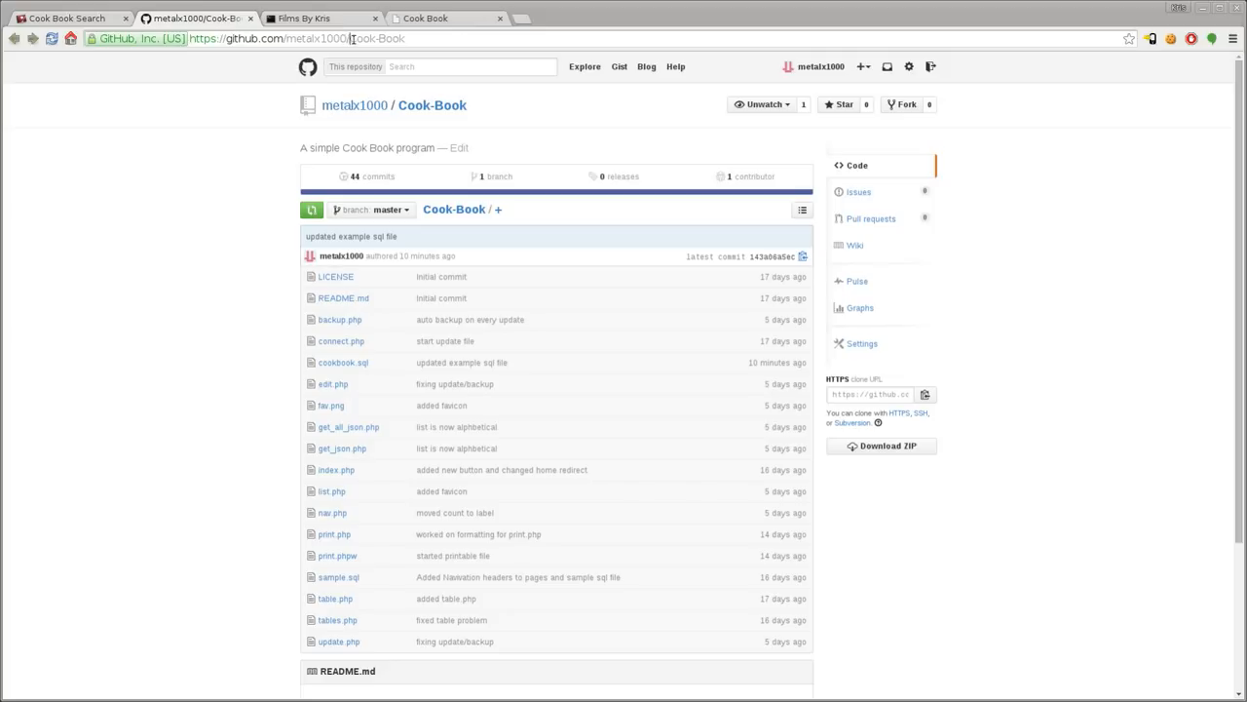
double_click(376, 38)
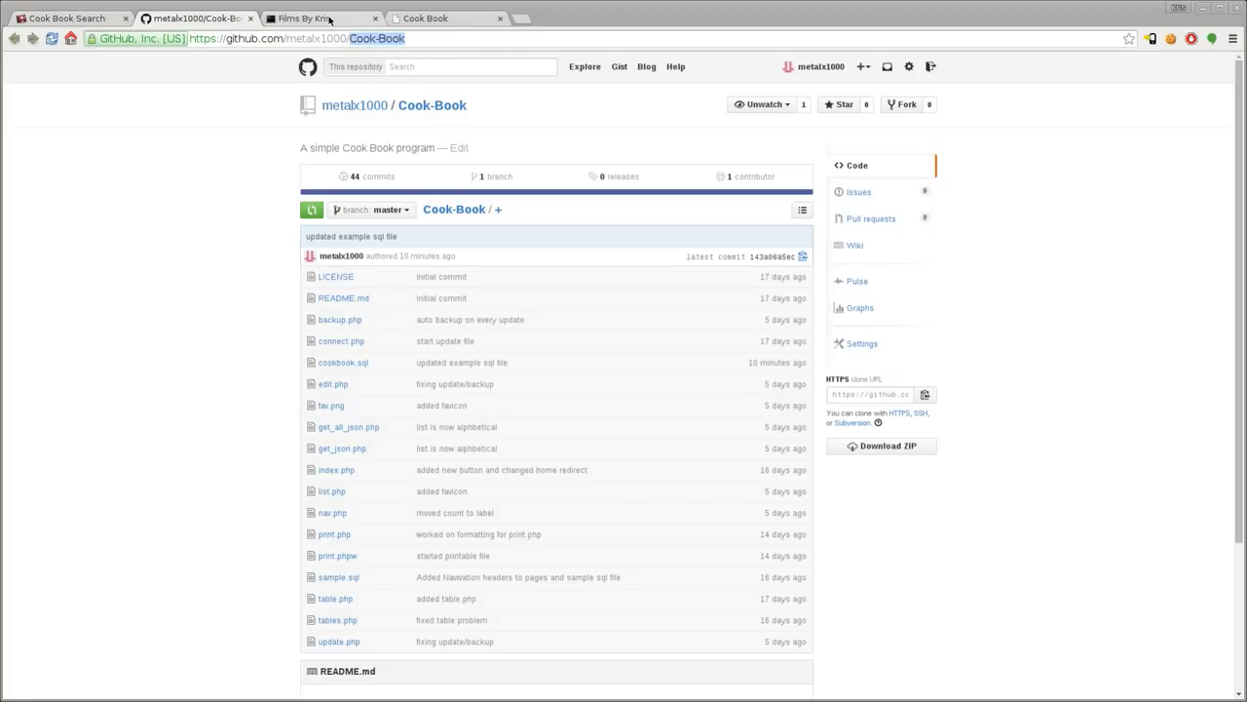
click(303, 18)
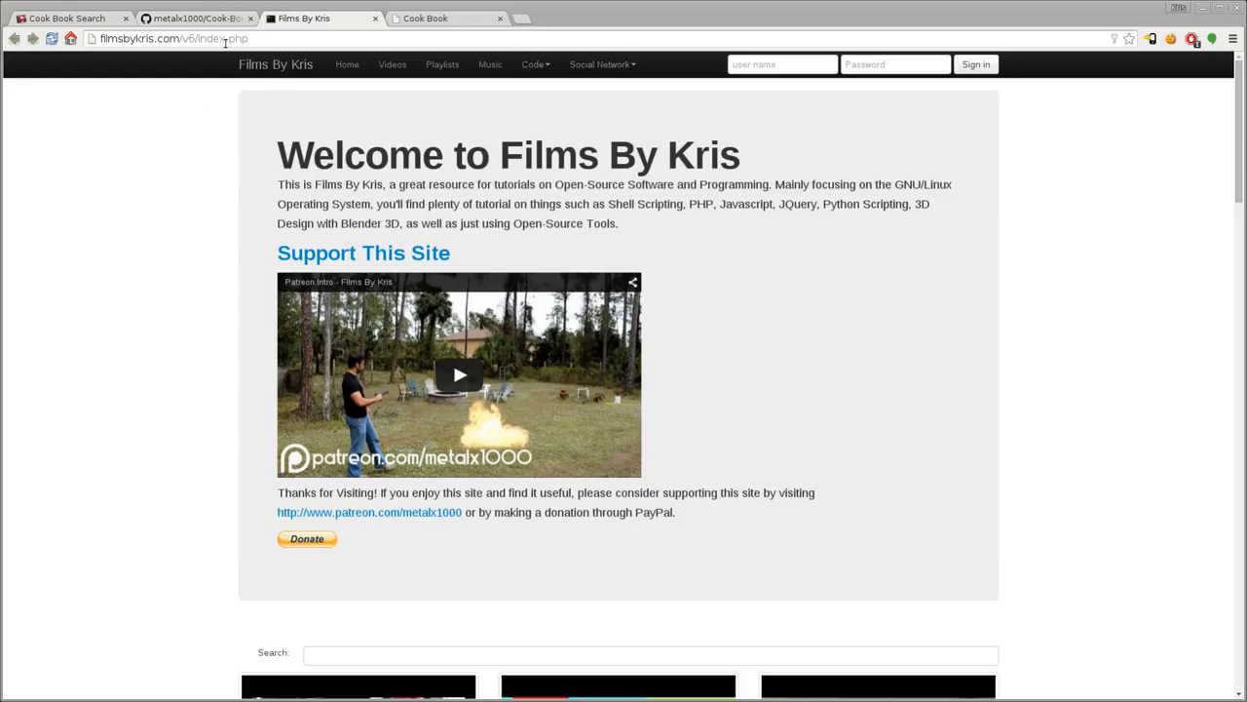
click(533, 64)
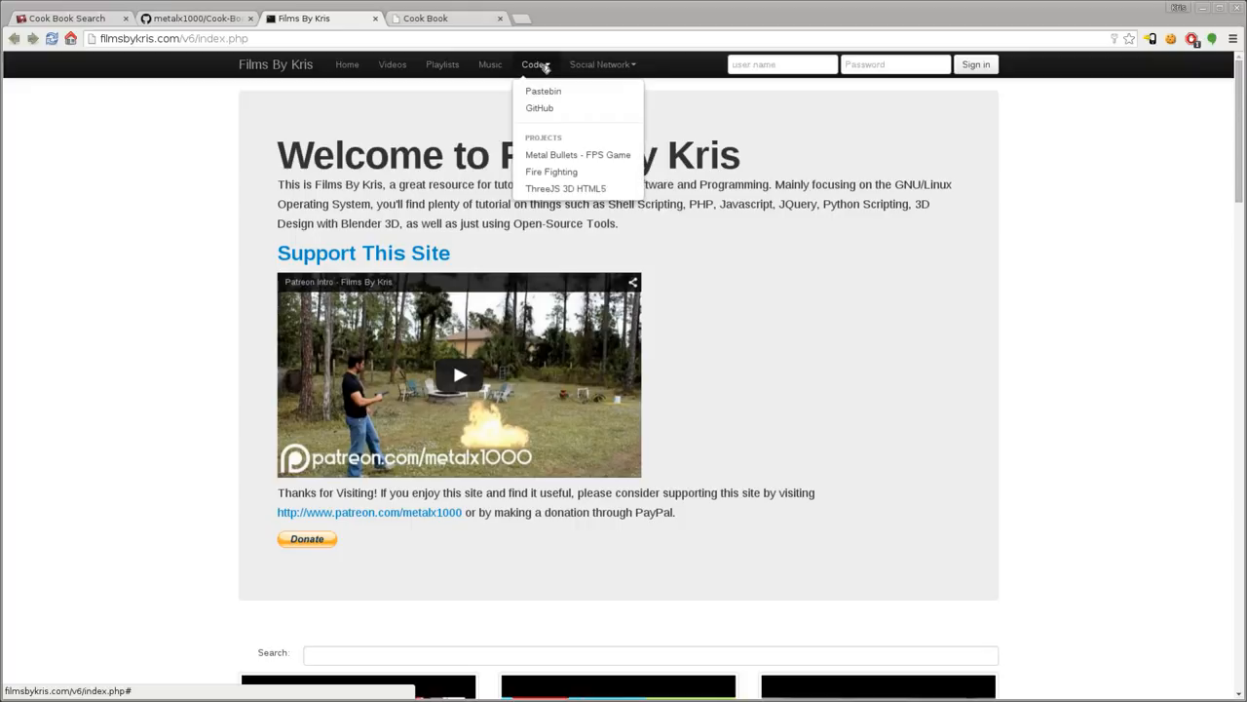
click(539, 107)
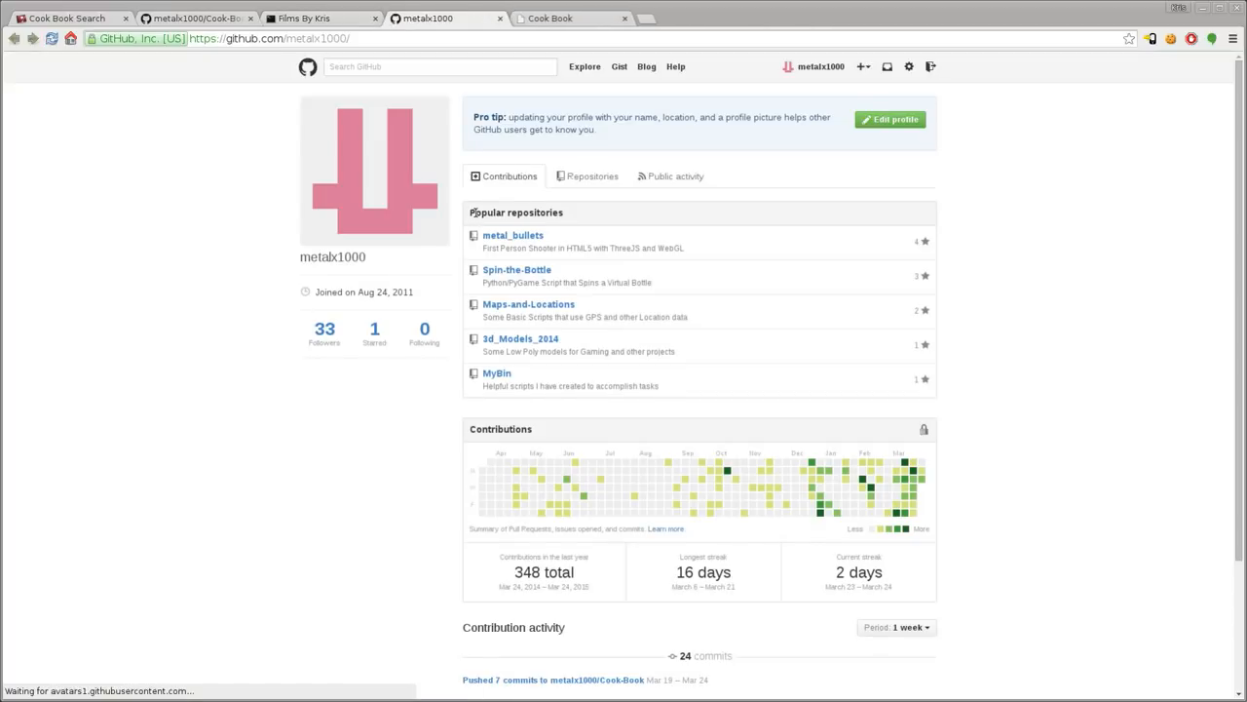
- Open Cook-Book from the metalx1000 profile's Repositories tab
click(592, 177)
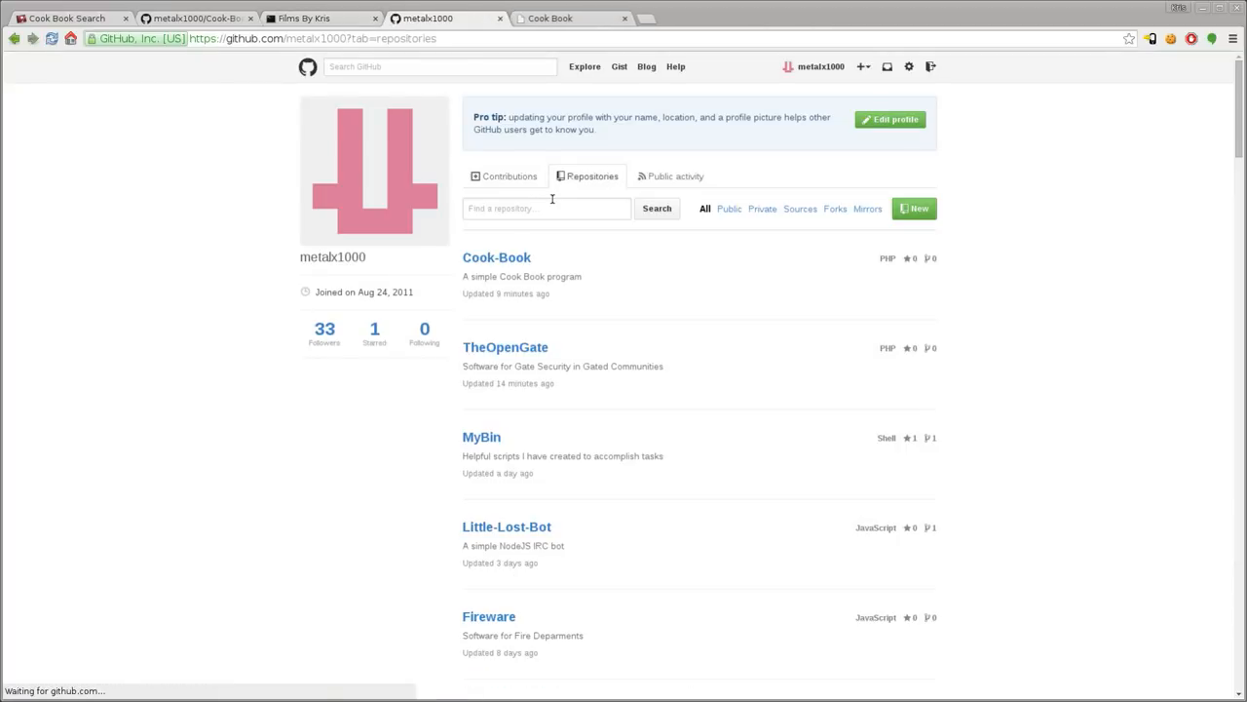
click(496, 257)
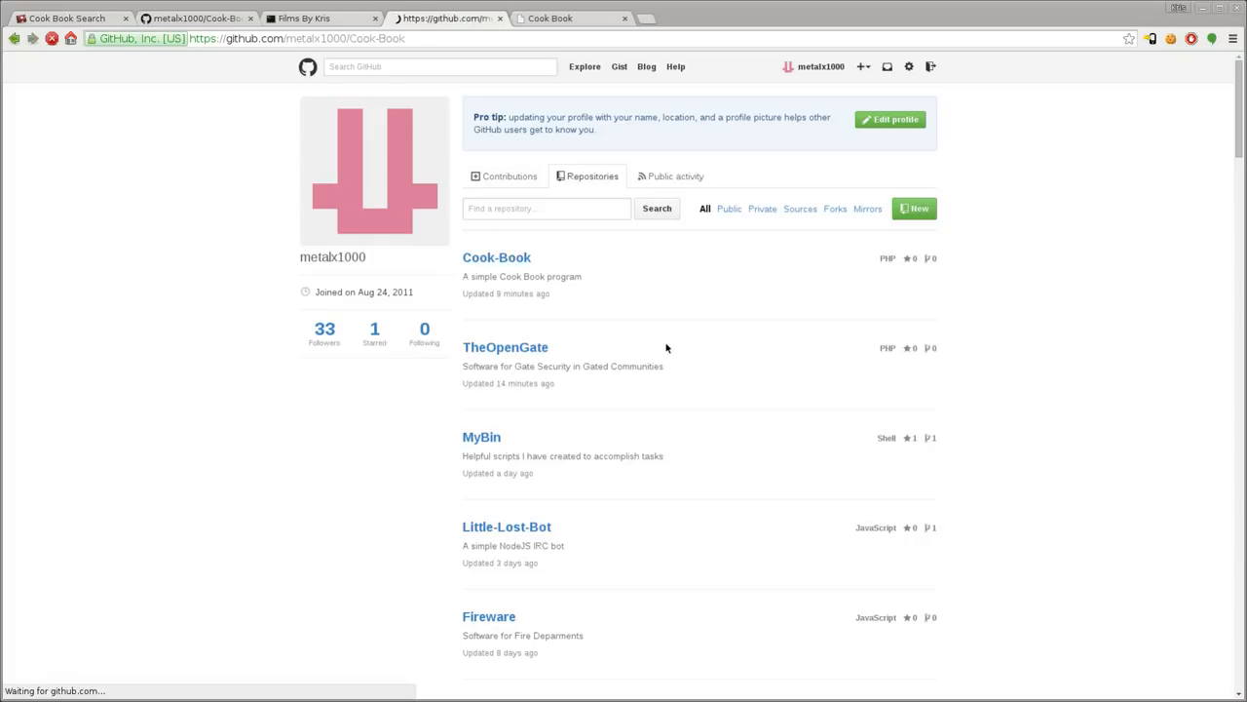
click(496, 257)
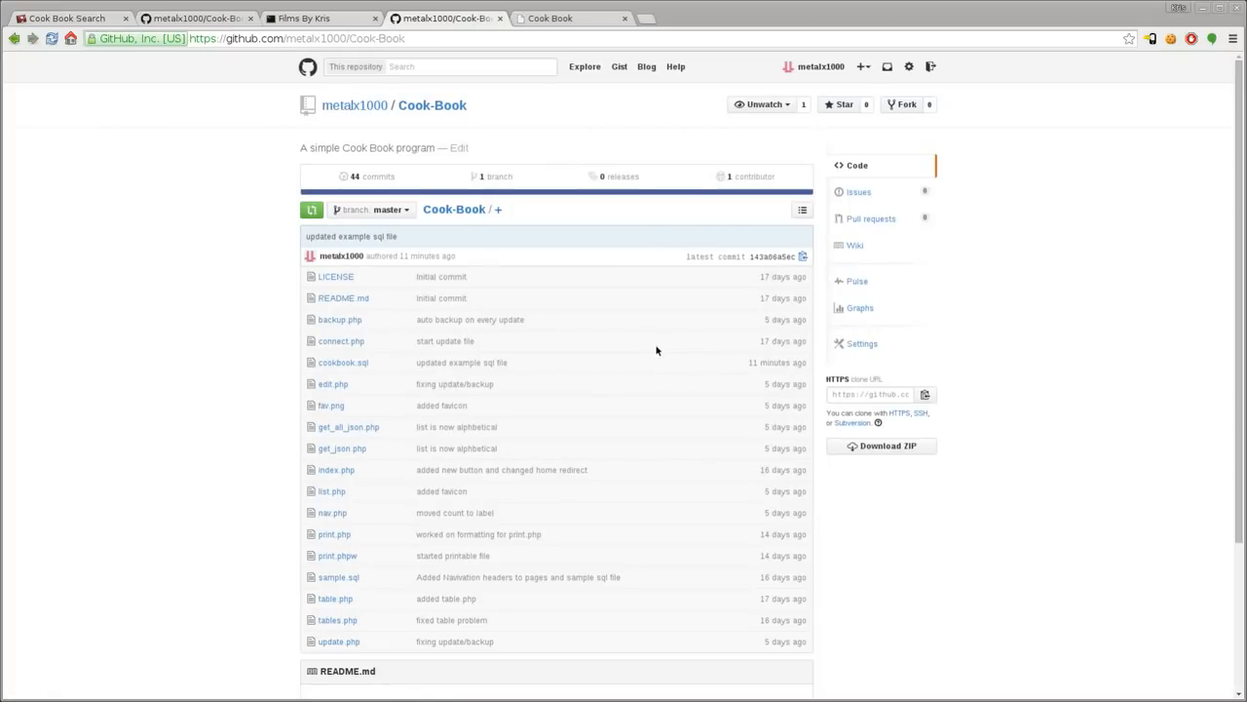
mouse_move(653, 346)
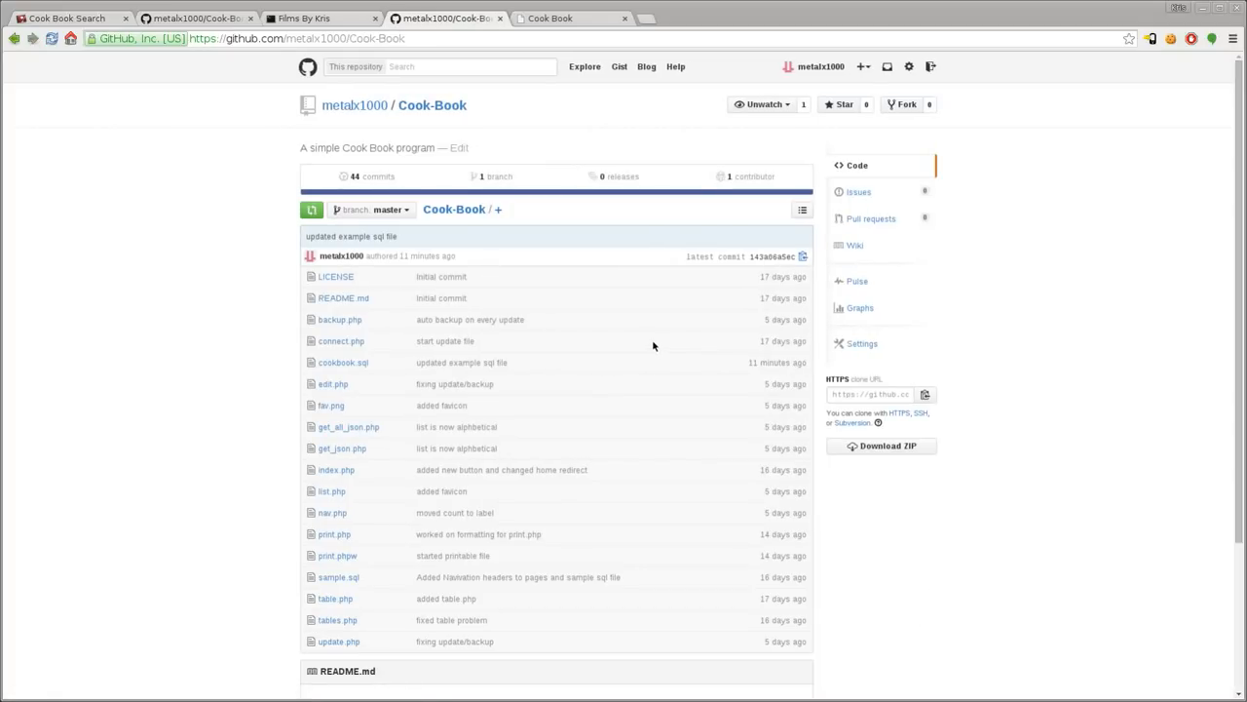